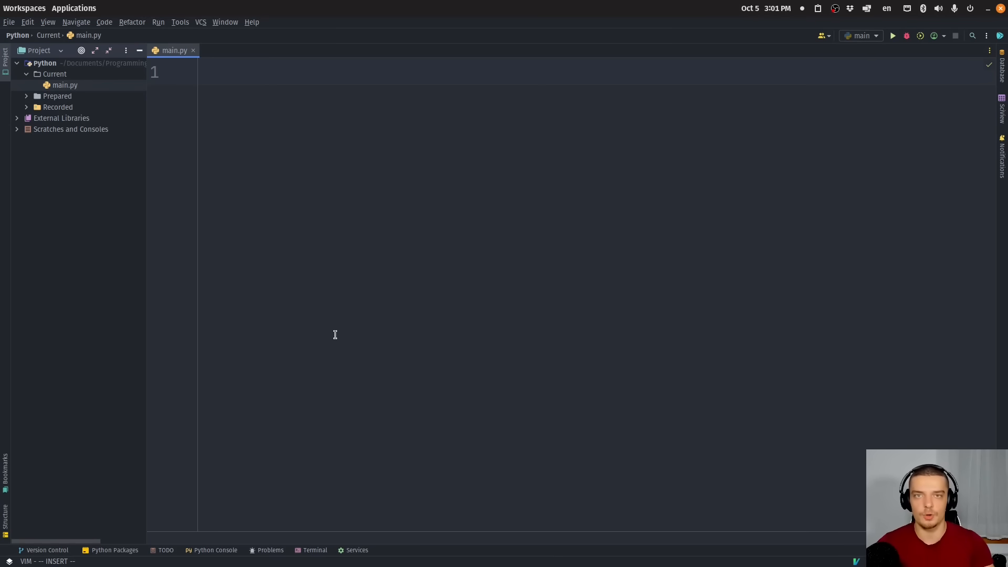
- Write myfunction(a, b, c) looping over range(10), with if a == b and nested if c % 2 == 0 branches using pass
{"action": "type", "text": "def myfunction"}
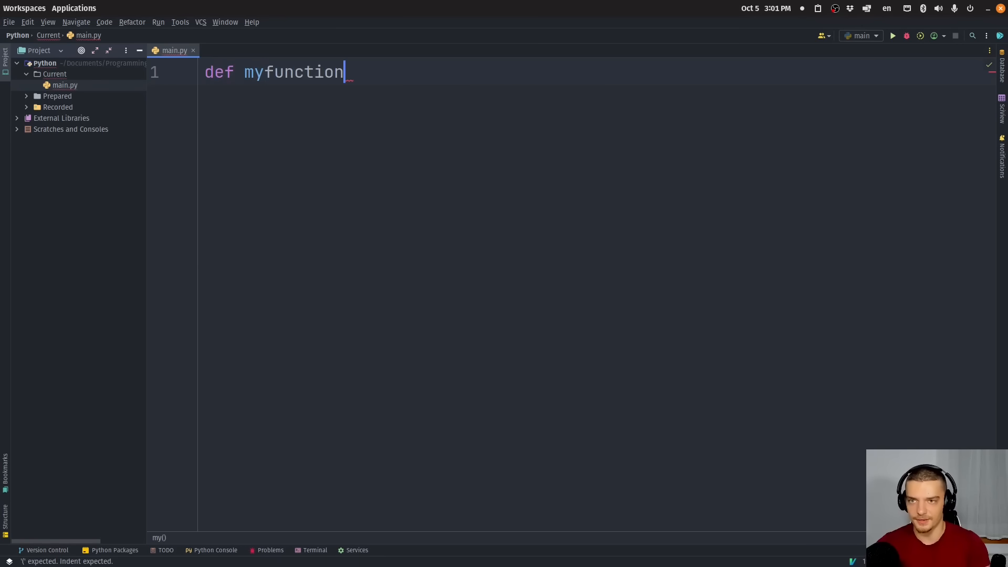
{"action": "type", "text": "(a,b,c):"}
{"action": "type", "text": "for"}
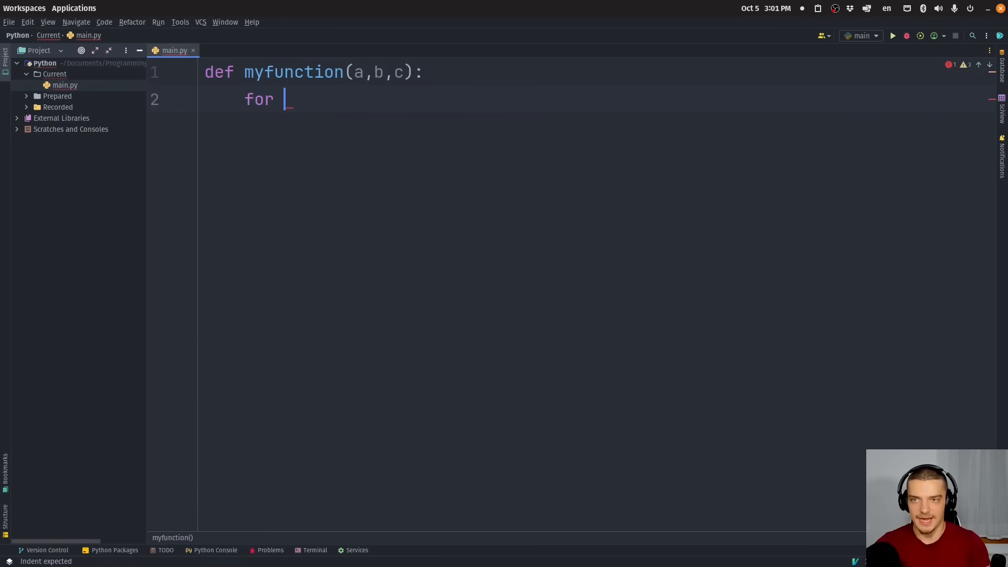
{"action": "type", "text": "_ in range"}
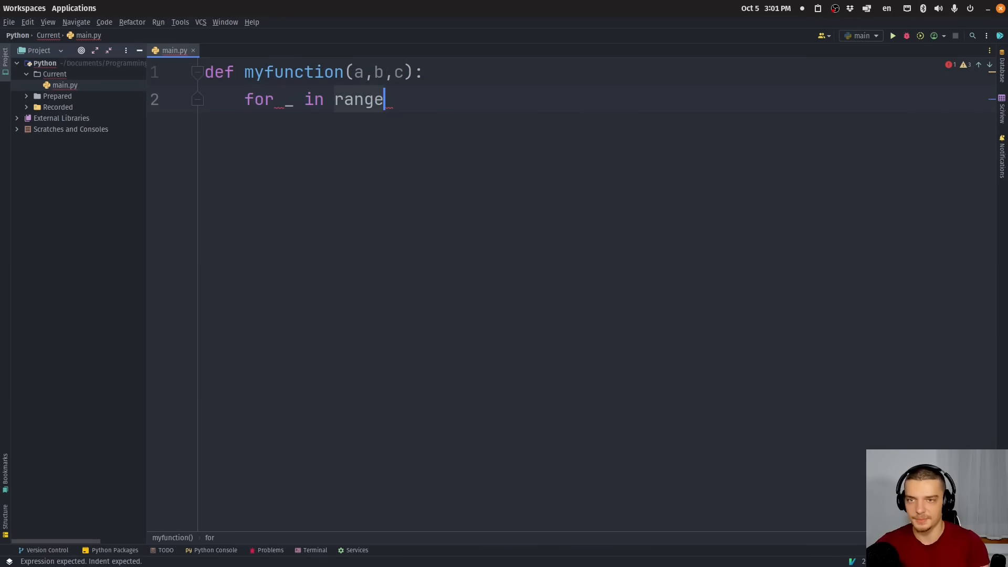
{"action": "type", "text": "(10):"}
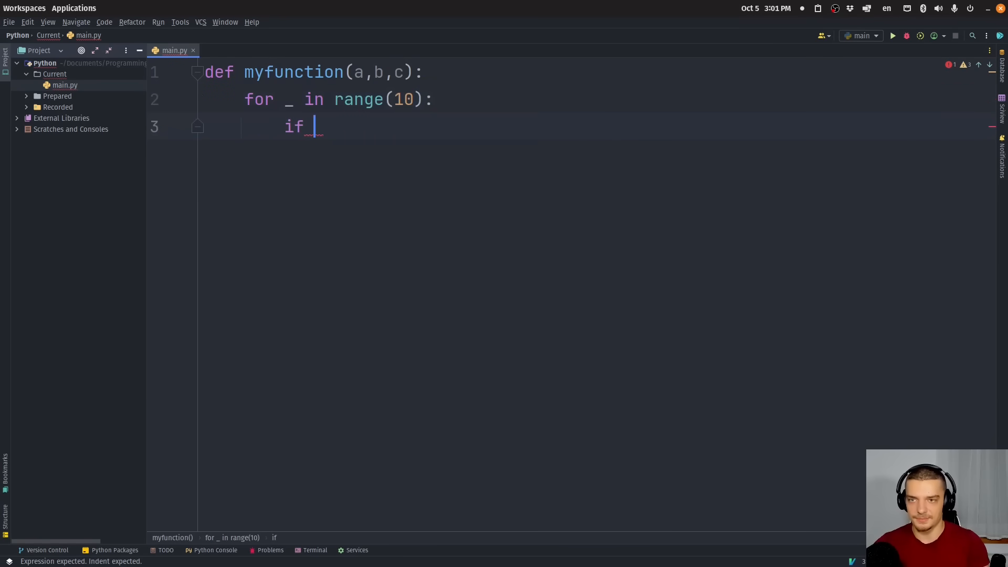
{"action": "type", "text": "a == b:"}
{"action": "type", "text": "else:"}
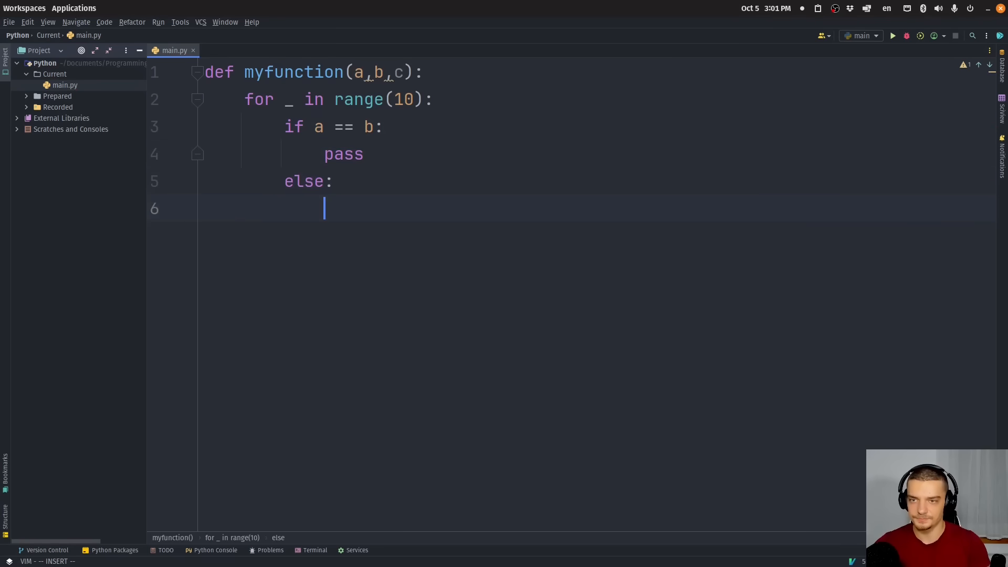
{"action": "type", "text": "if"}
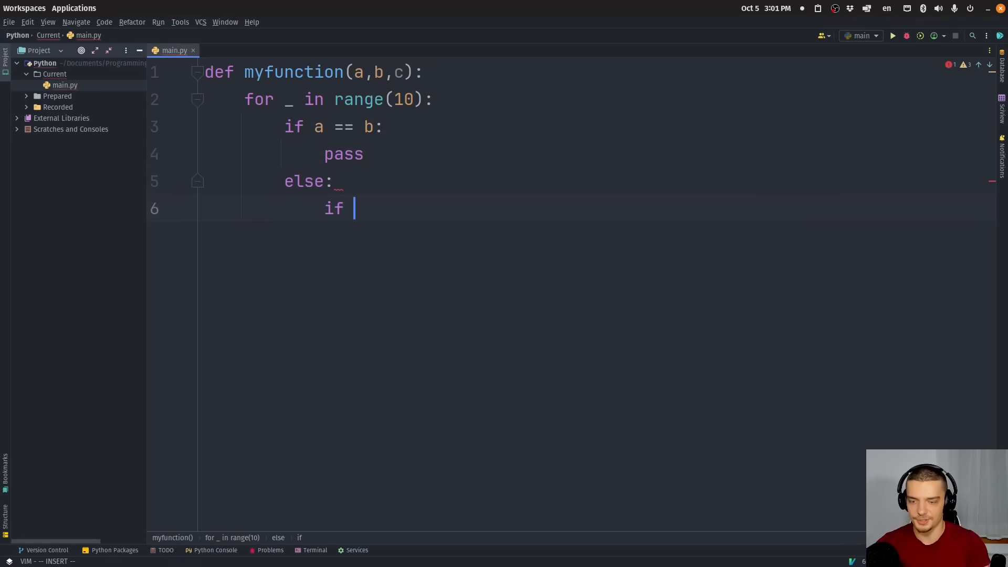
{"action": "type", "text": "c %"}
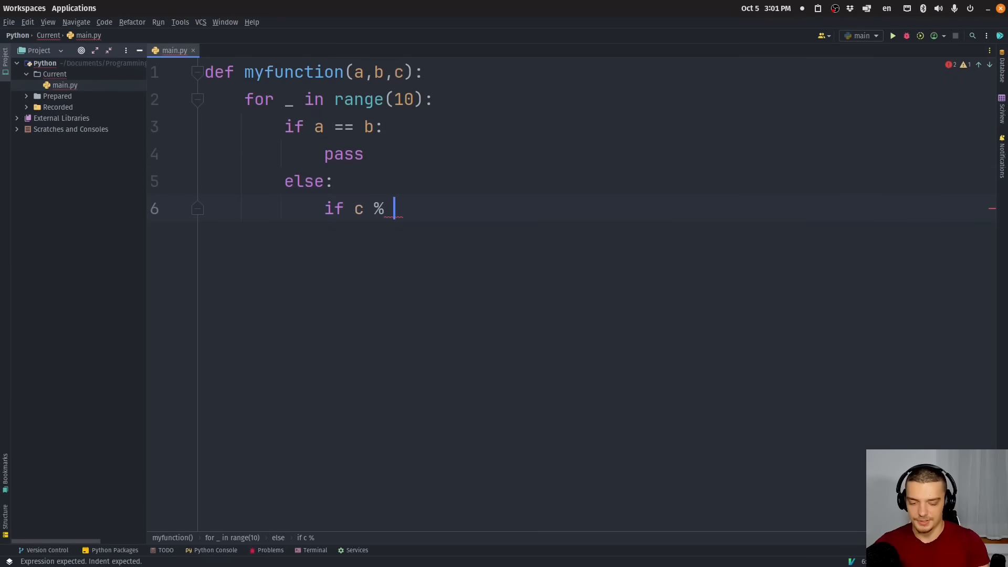
{"action": "type", "text": "2 == 0:"}
{"action": "type", "text": "p"}
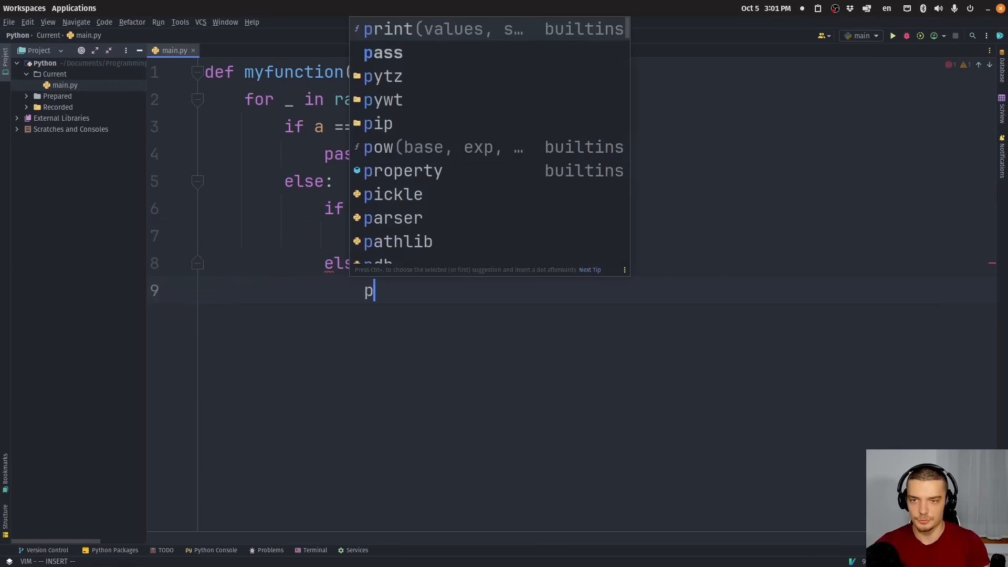
{"action": "type", "text": "ass"}
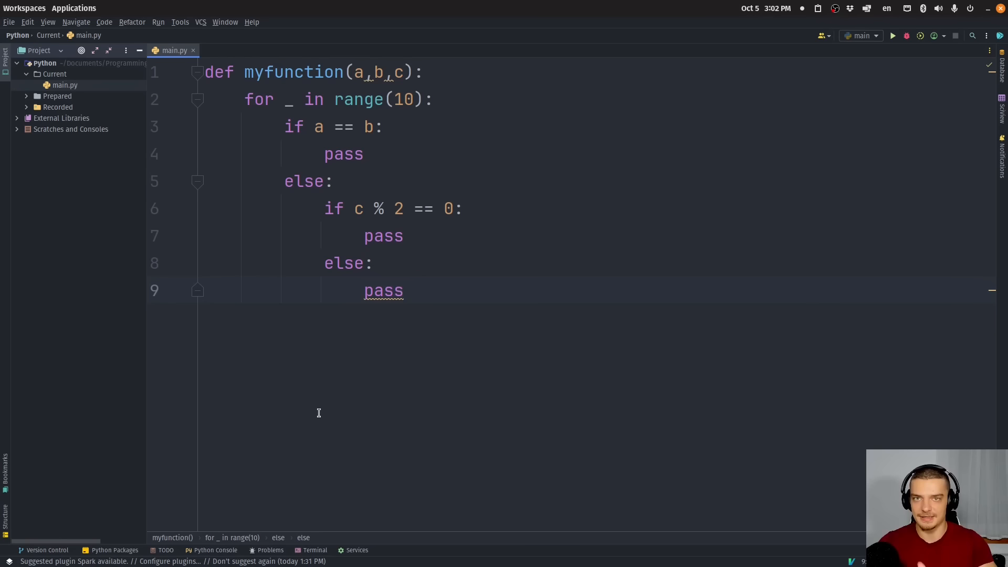
{"action": "mouse_move", "coordinate": [323, 385]}
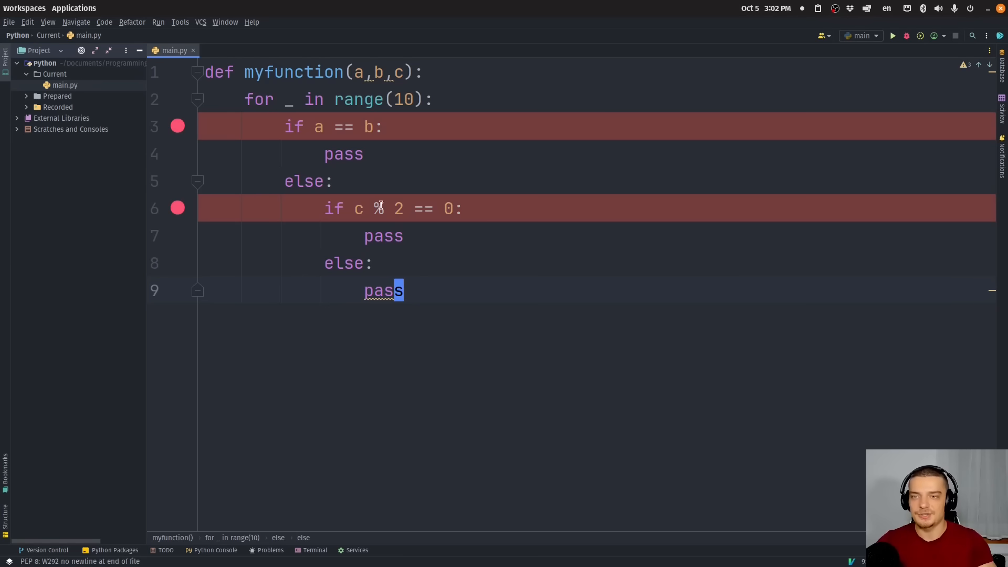
{"action": "double_click", "coordinate": [318, 126]}
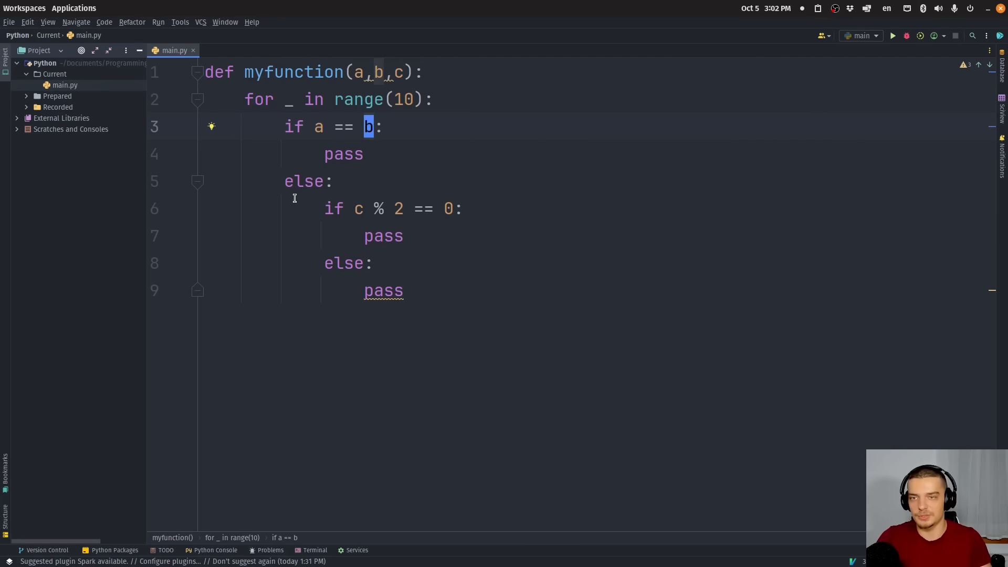
- Add print(a), print(b) and print(a == b) at the top of the loop body
{"action": "type", "text": "prin"}
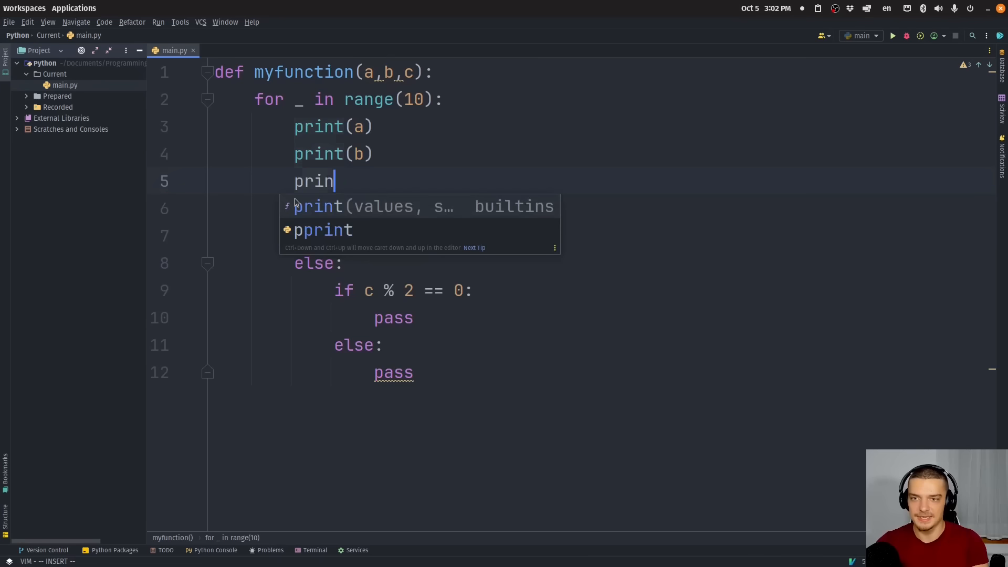
{"action": "type", "text": "t(a == b)"}
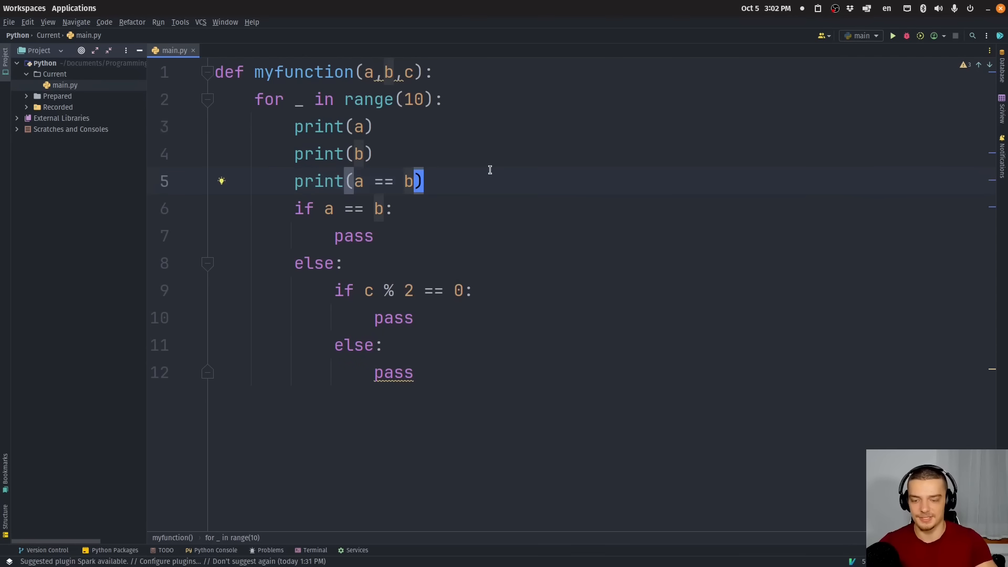
{"action": "type", "text": "print(t)"}
{"action": "type", "text": "pip3"}
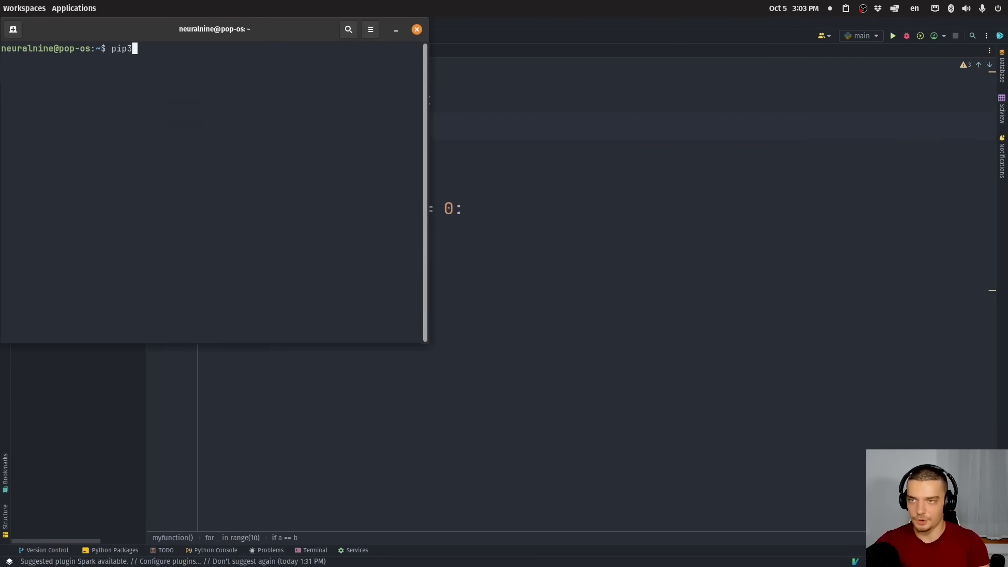
- Install icecream with pip3 and start main.py with 'from icecream import ic'
{"action": "type", "text": "install ice"}
{"action": "type", "text": "from"}
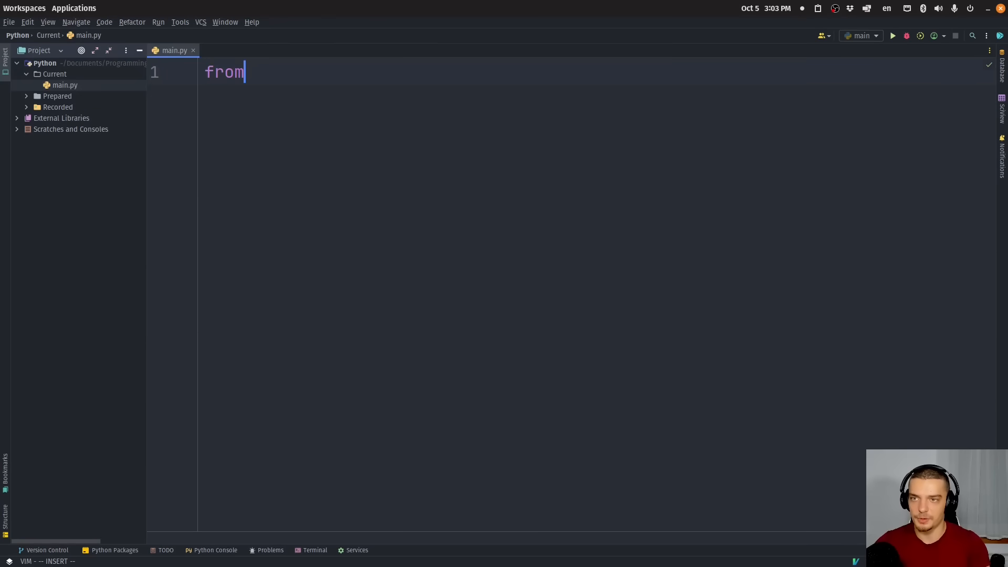
{"action": "type", "text": "icecream import"}
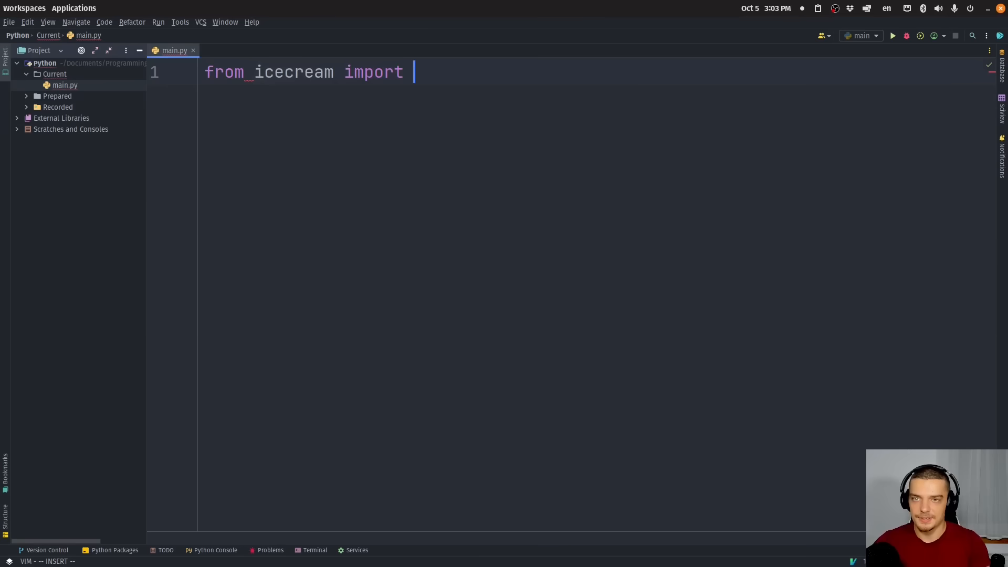
{"action": "type", "text": "ic"}
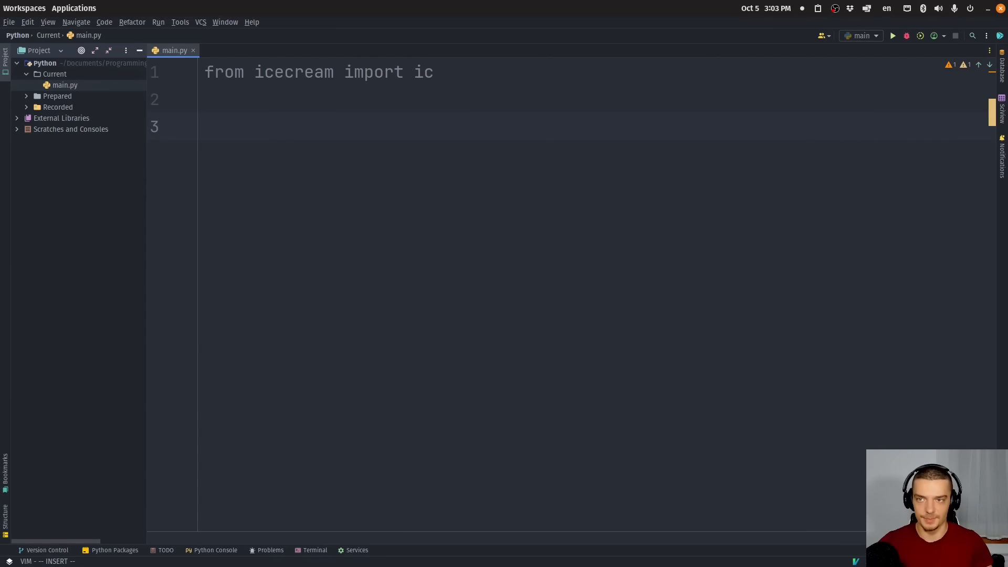
- Define add(x, y) returning x + y and begin the print(add(...)) calls
{"action": "type", "text": "d"}
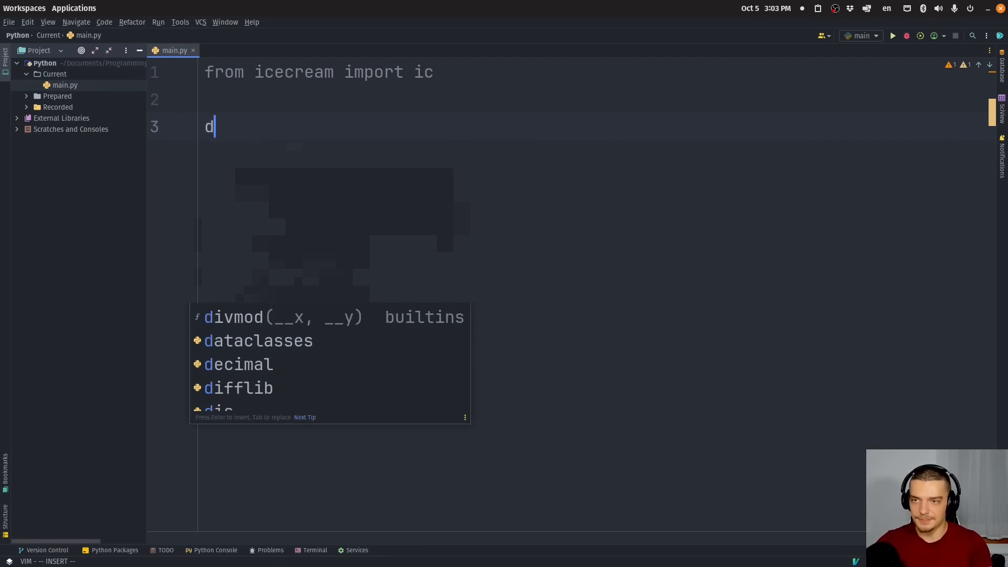
{"action": "type", "text": "ef add"}
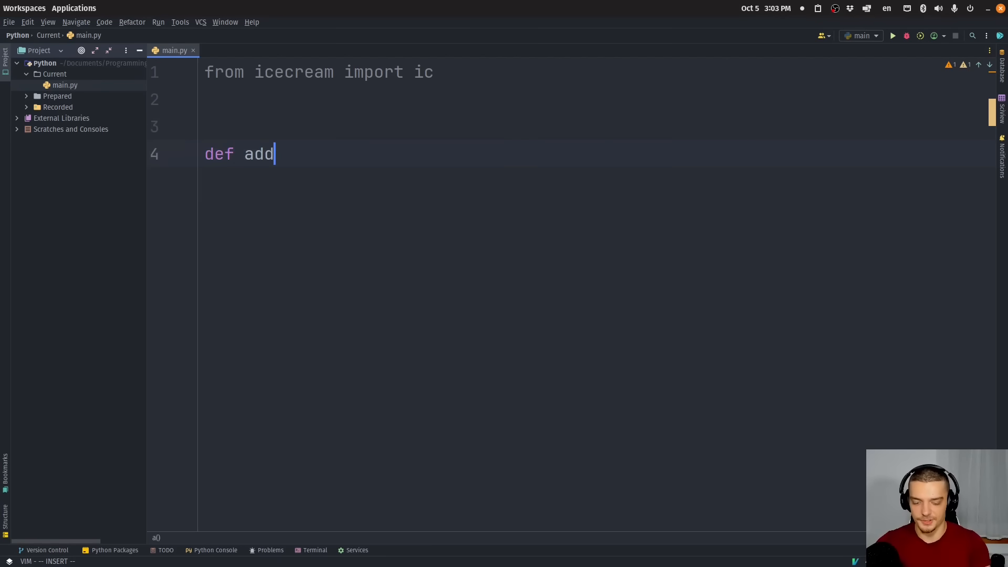
{"action": "type", "text": "(x, y);"}
{"action": "type", "text": "return x"}
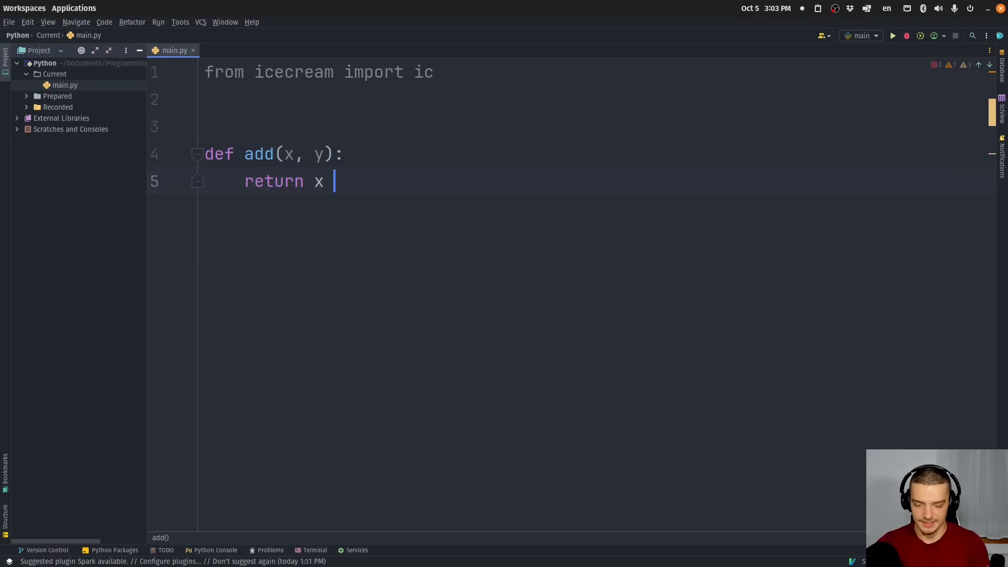
{"action": "type", "text": "+ y"}
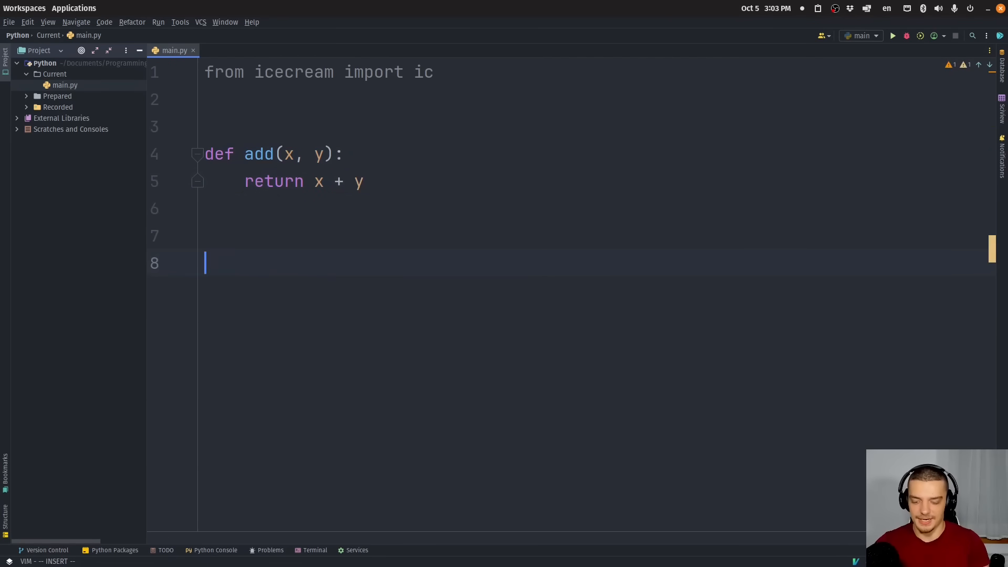
{"action": "type", "text": "print(add()"}
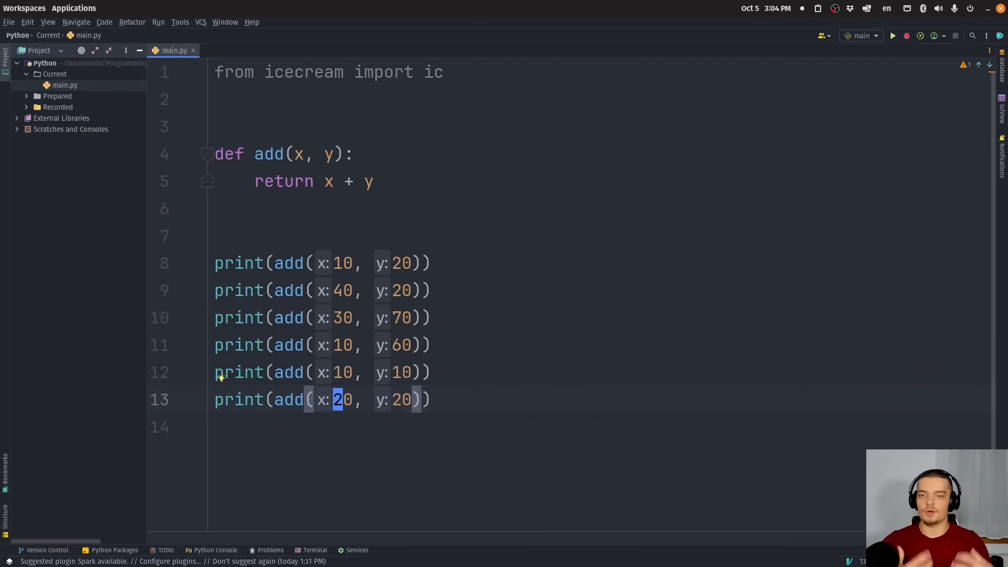
- Run main.py and review the printed sums 30, 60, 100, 70, 20 and 40
{"action": "left_click", "coordinate": [892, 35]}
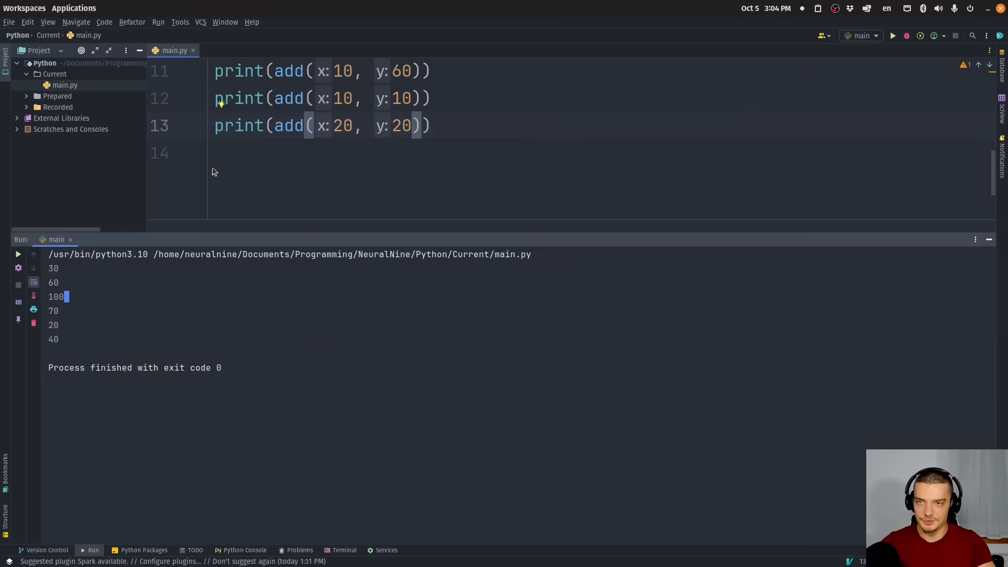
{"action": "mouse_move", "coordinate": [166, 184]}
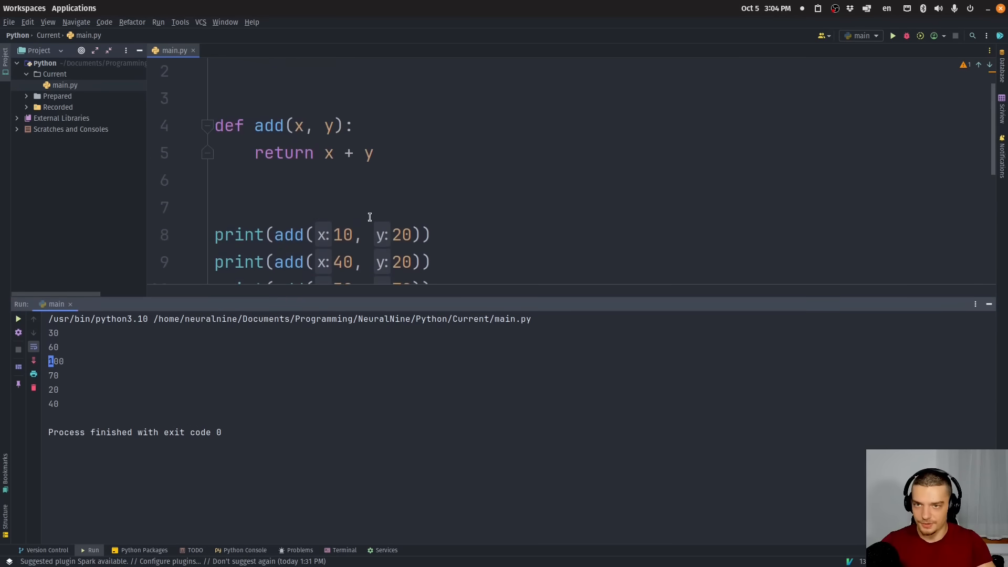
{"action": "scroll", "scroll_direction": "down", "scroll_amount": 3}
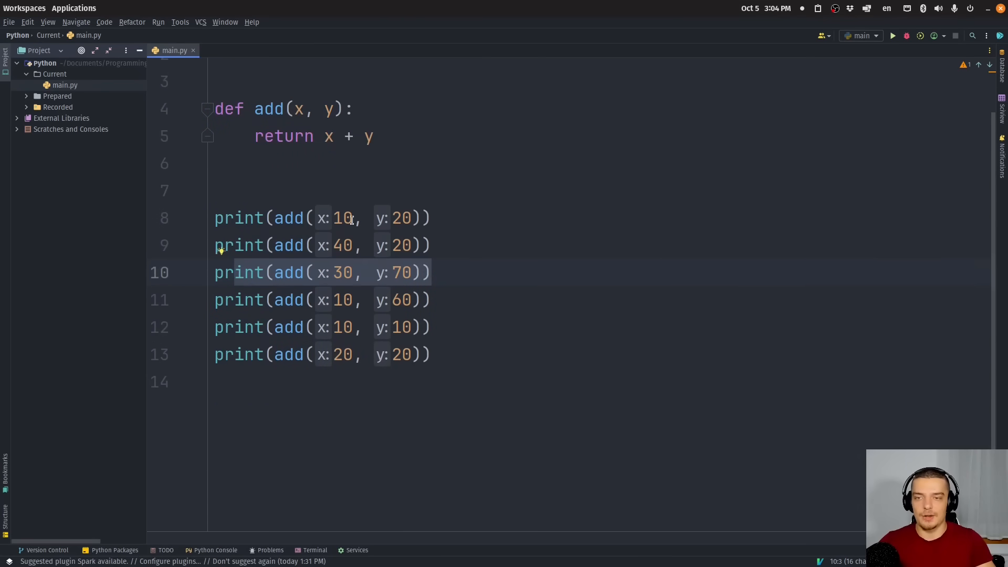
{"action": "mouse_move", "coordinate": [291, 286]}
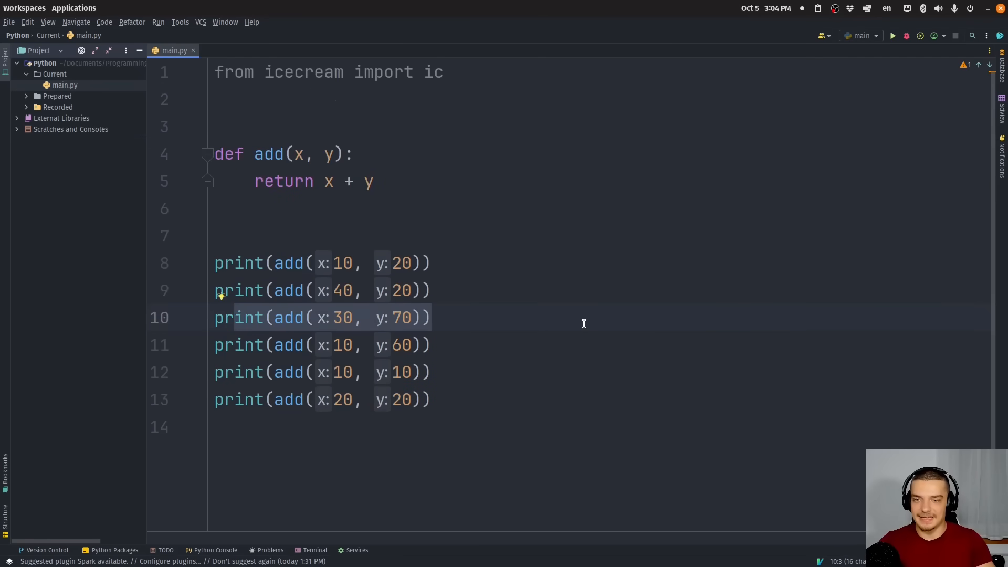
{"action": "mouse_move", "coordinate": [393, 253]}
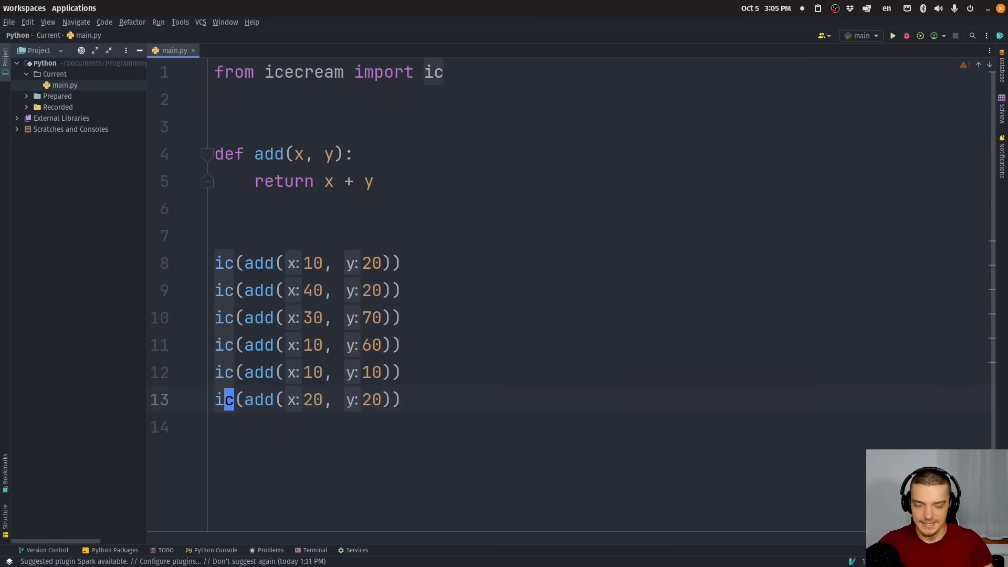
- Run the script with result = print(add(10, 20)), printing 30
{"action": "left_click", "coordinate": [893, 35]}
{"action": "type", "text": "print"}
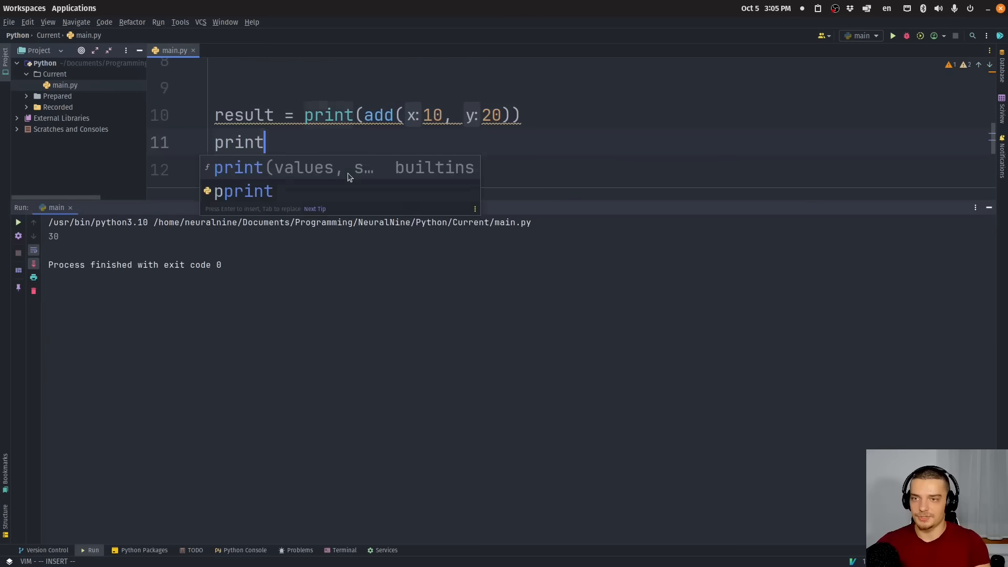
- Add print(result) below the result assignment and remove the extra blank line
{"action": "type", "text": "(result)"}
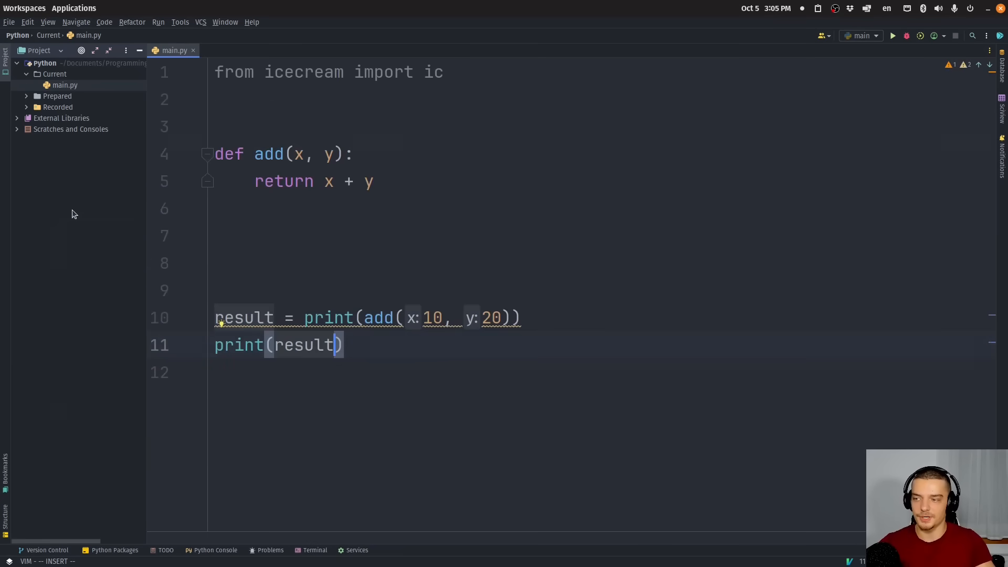
{"action": "mouse_move", "coordinate": [303, 377]}
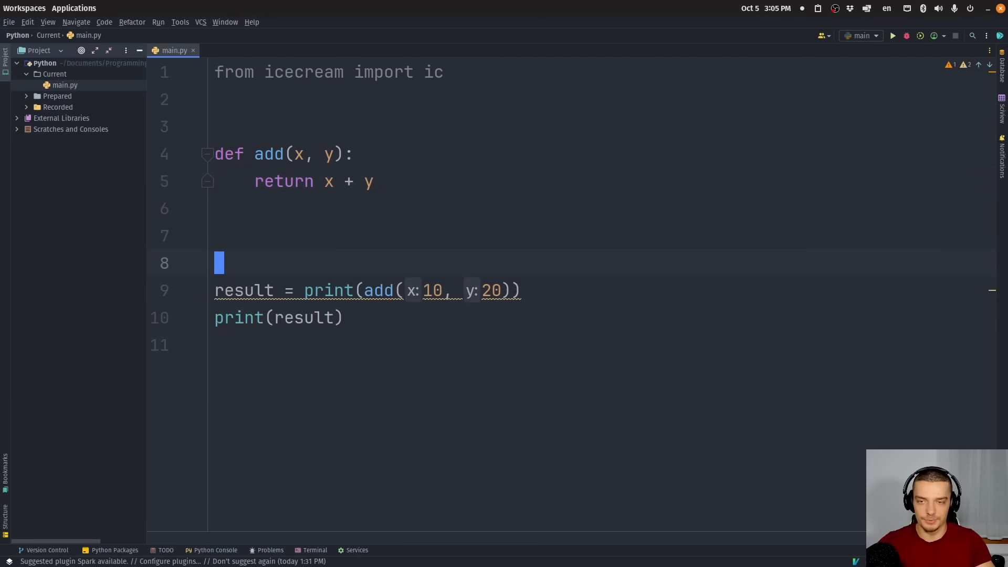
{"action": "key", "text": "BackSpace"}
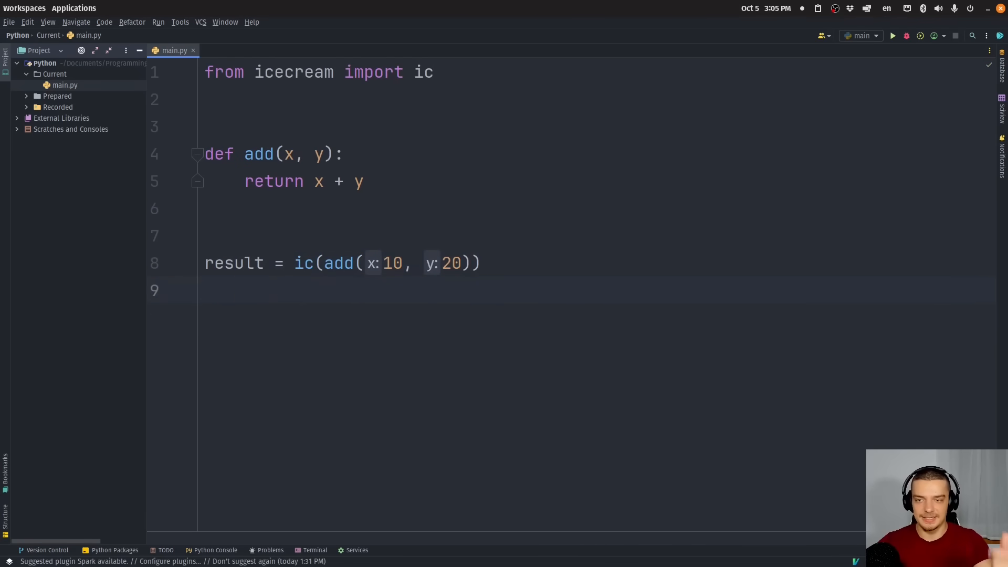
- Add print(result) beneath result = ic(add(10, 20))
{"action": "type", "text": "print(result"}
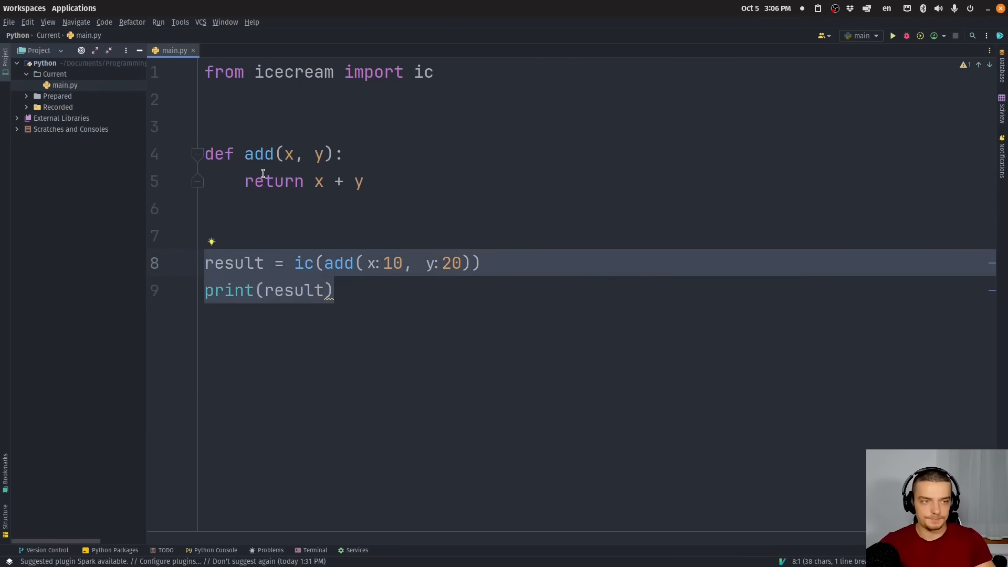
{"action": "mouse_move", "coordinate": [304, 306]}
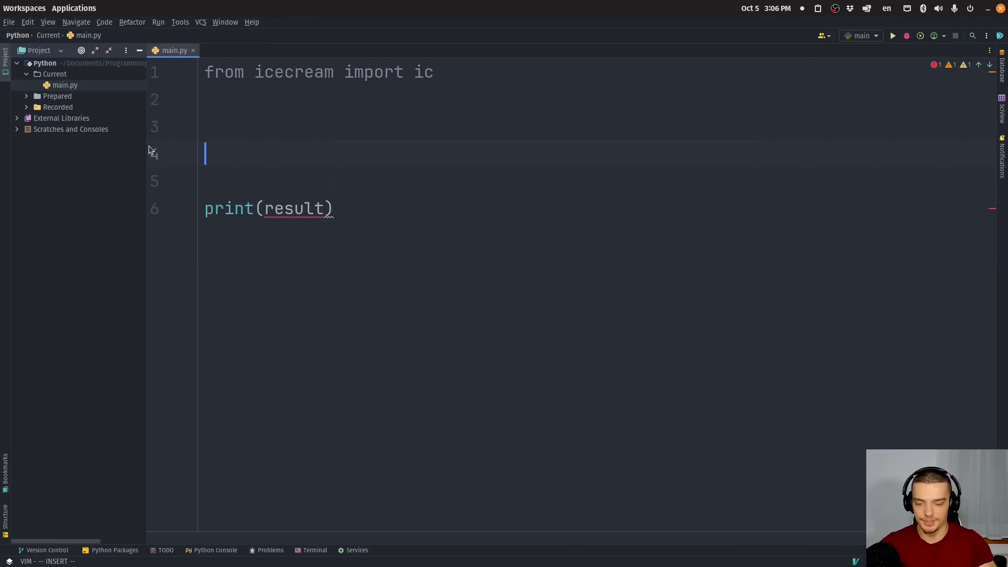
- Type the data dictionary with numbers 1–5 and labels 'a'–'e', then run ic(data['data'][2])
{"action": "type", "text": "data ="}
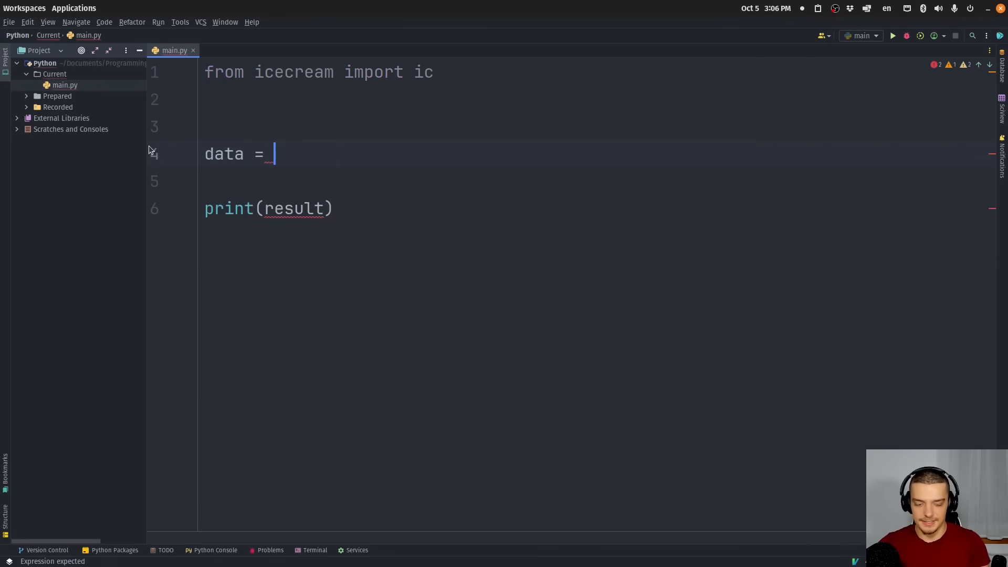
{"action": "type", "text": "{'data':"}
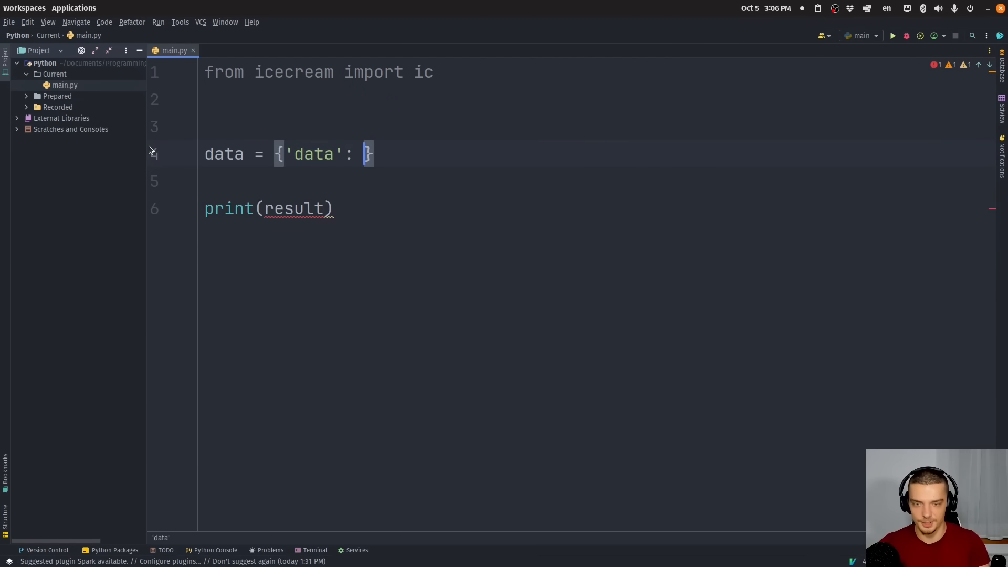
{"action": "type", "text": "[1,2,3,4,5],"}
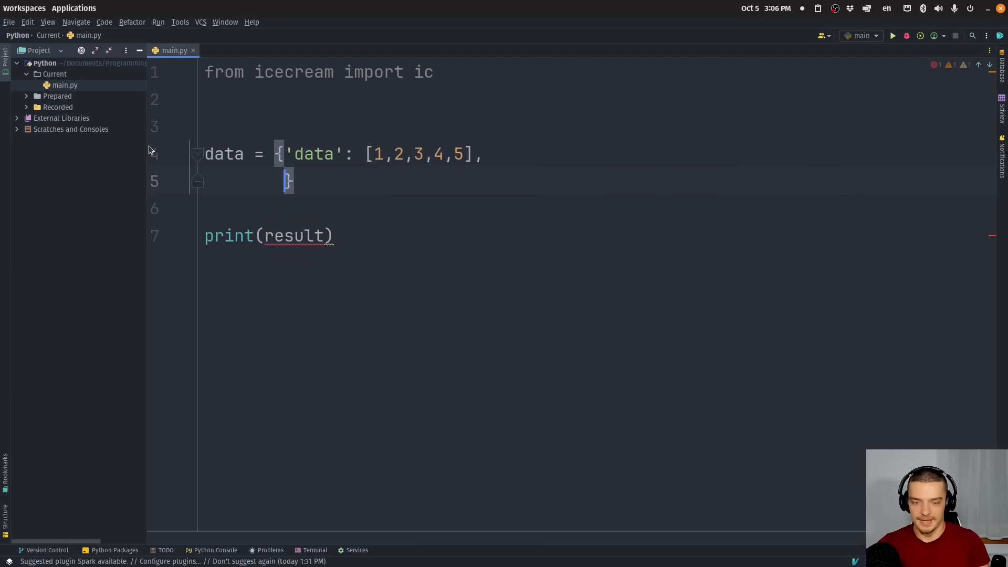
{"action": "type", "text": "'label;s': [''"}
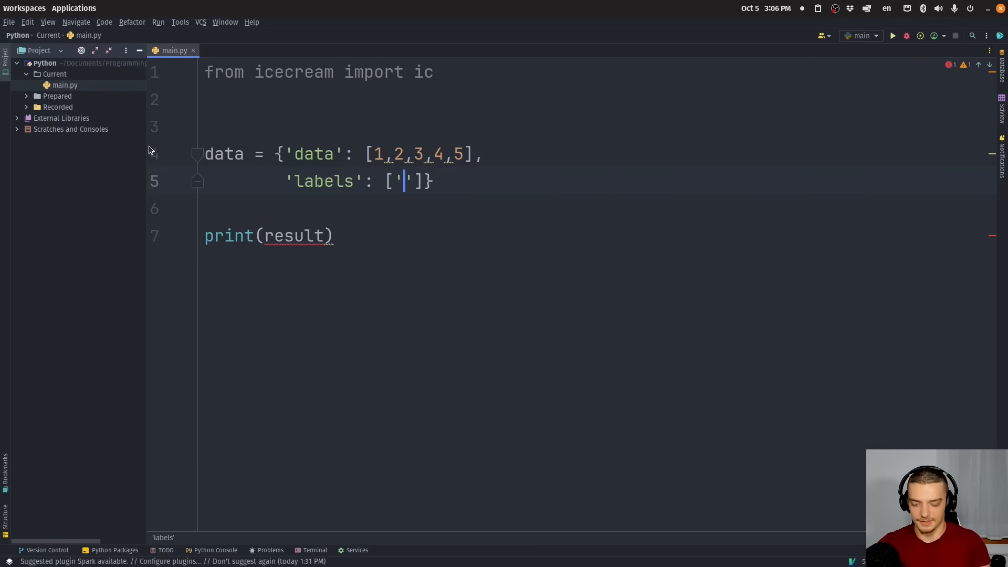
{"action": "type", "text": "a', 'b', '"}
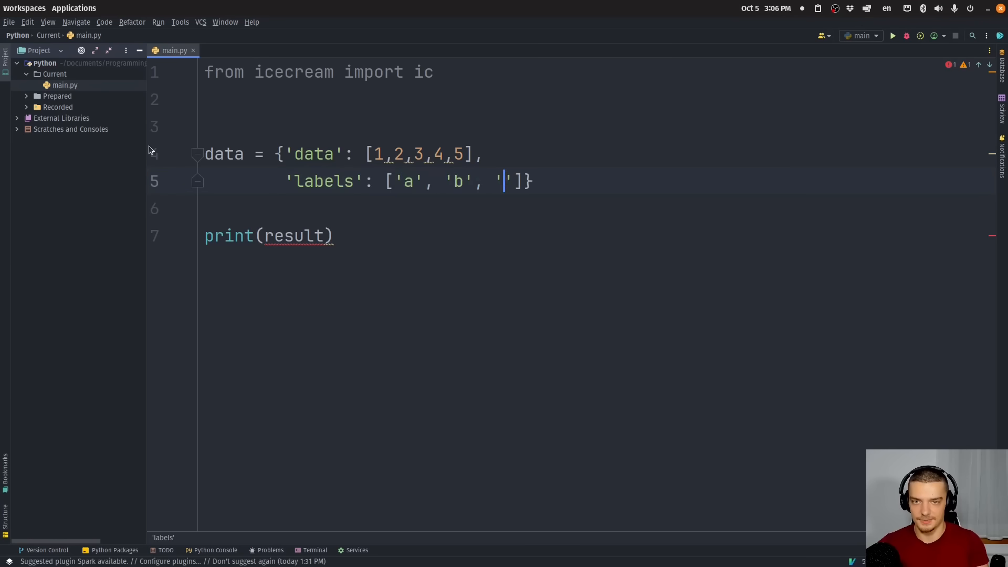
{"action": "type", "text": "c', 'd'."}
{"action": "left_click", "coordinate": [269, 236]}
{"action": "type", "text": "data['data'][2]"}
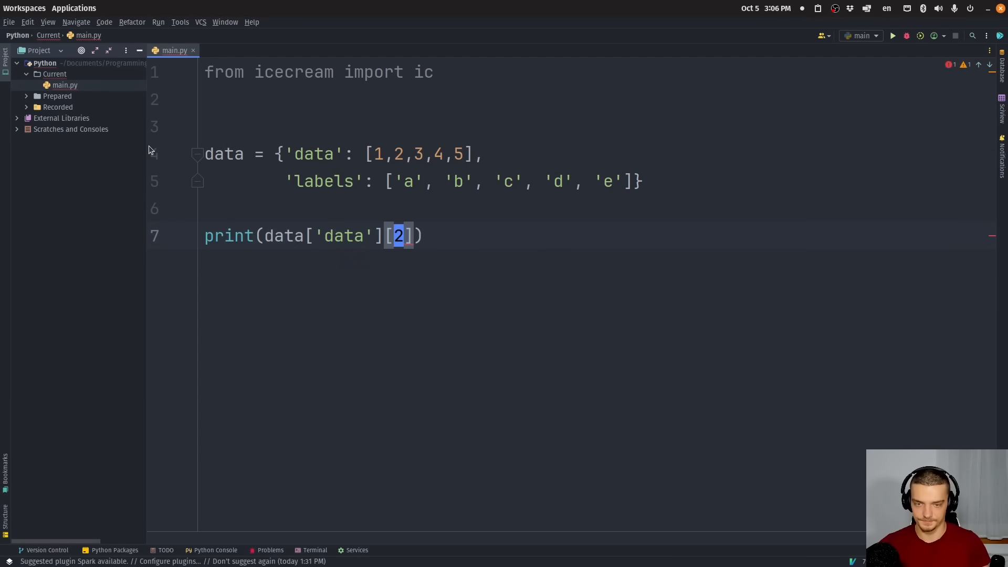
{"action": "left_click", "coordinate": [893, 35]}
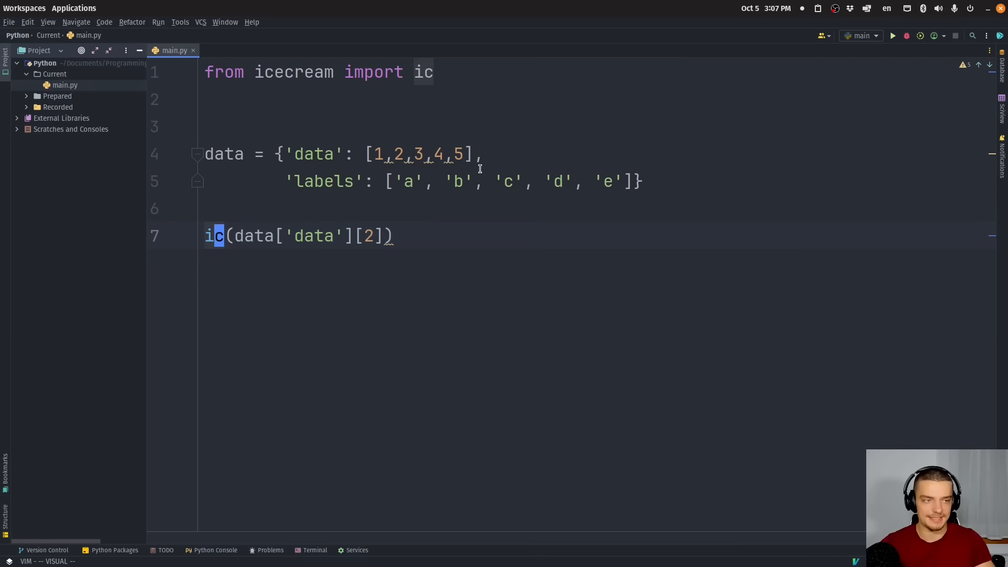
{"action": "mouse_move", "coordinate": [427, 259]}
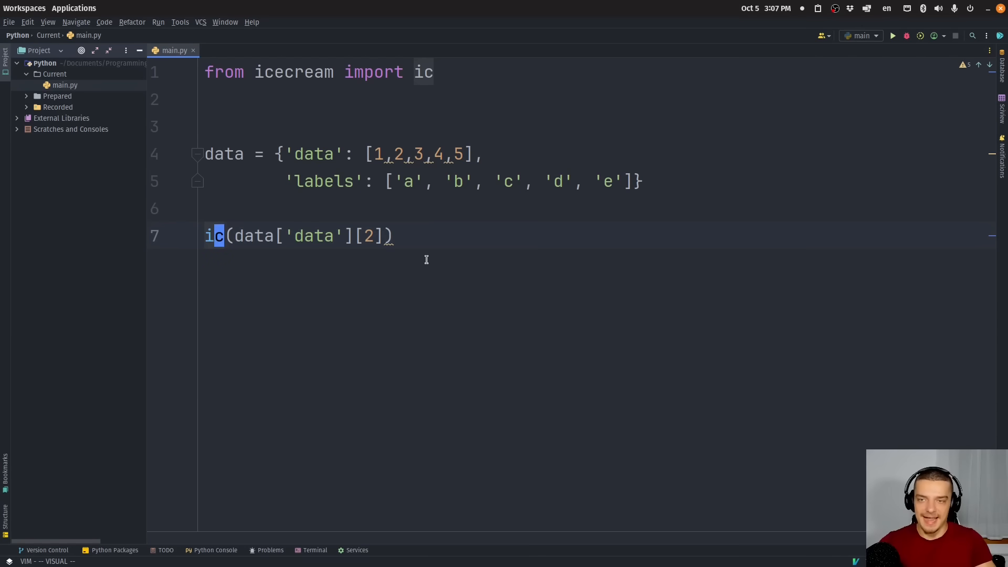
{"action": "mouse_move", "coordinate": [576, 216]}
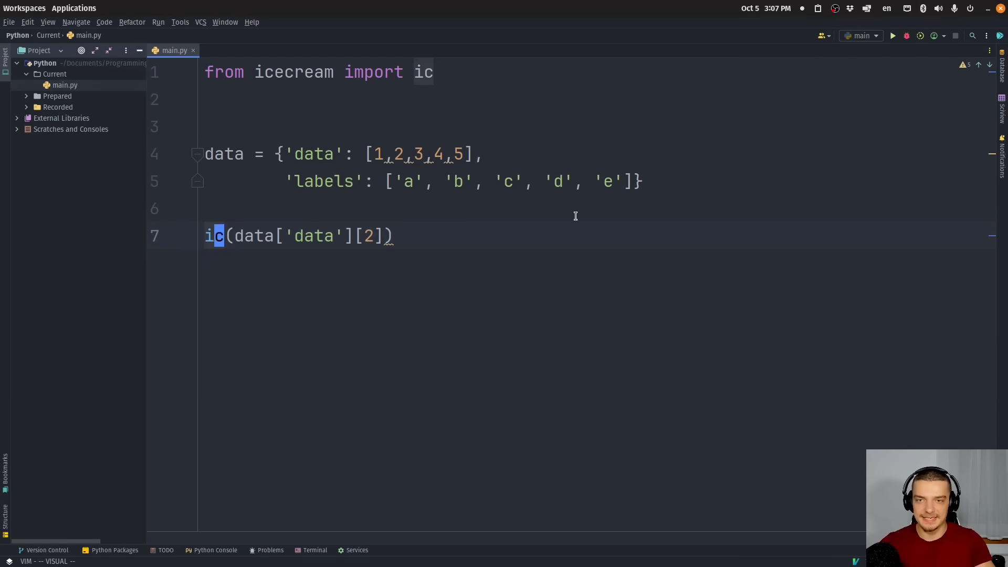
{"action": "mouse_move", "coordinate": [576, 216]}
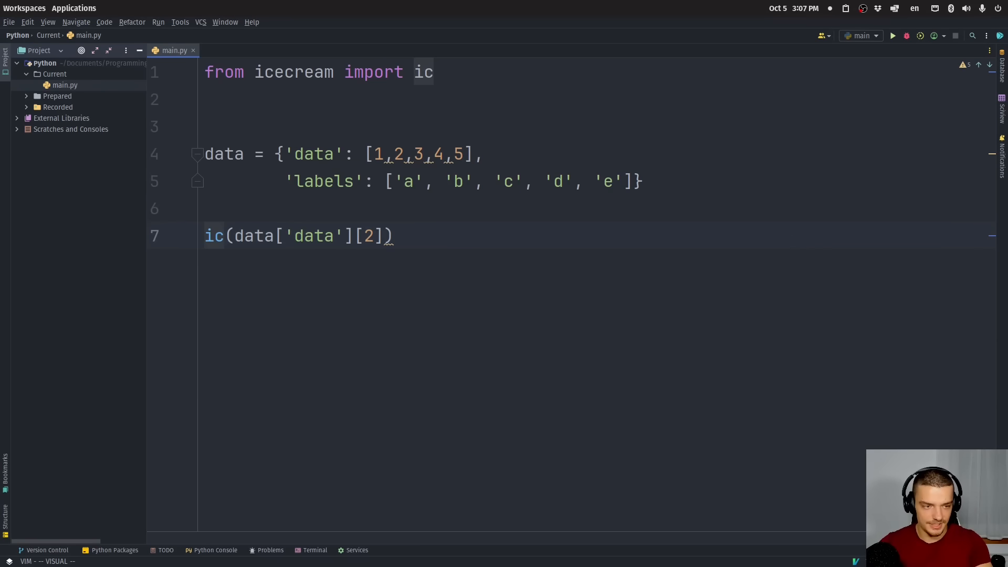
{"action": "mouse_move", "coordinate": [570, 229]}
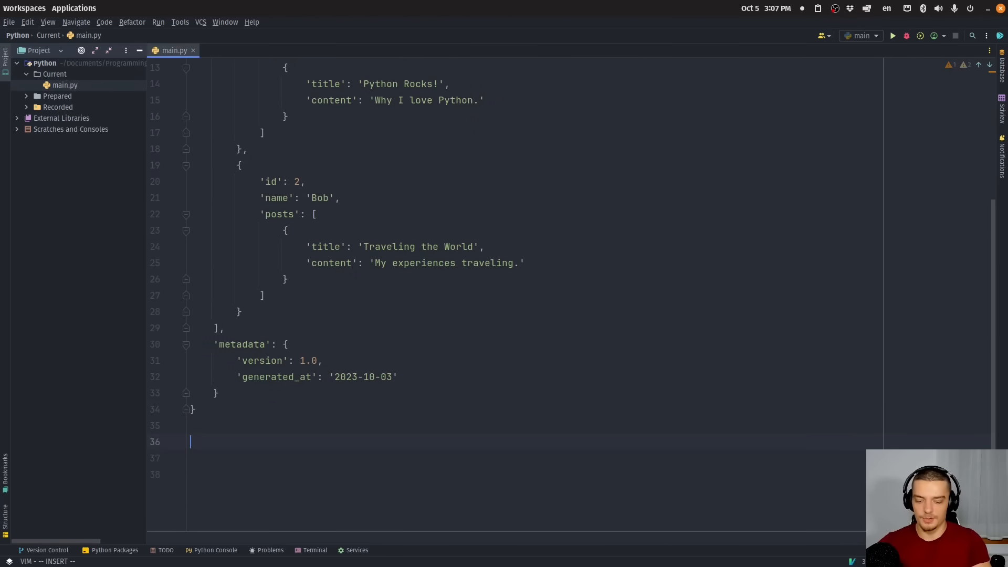
- Log the data with ic(data) and run it to see the formatted nested dictionary
{"action": "type", "text": "print(data)"}
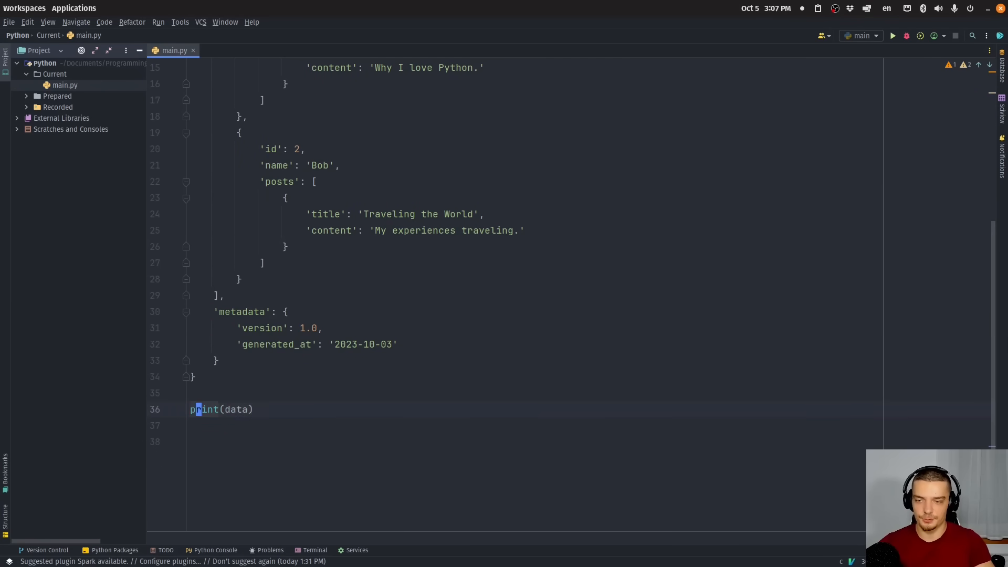
{"action": "left_click", "coordinate": [893, 36]}
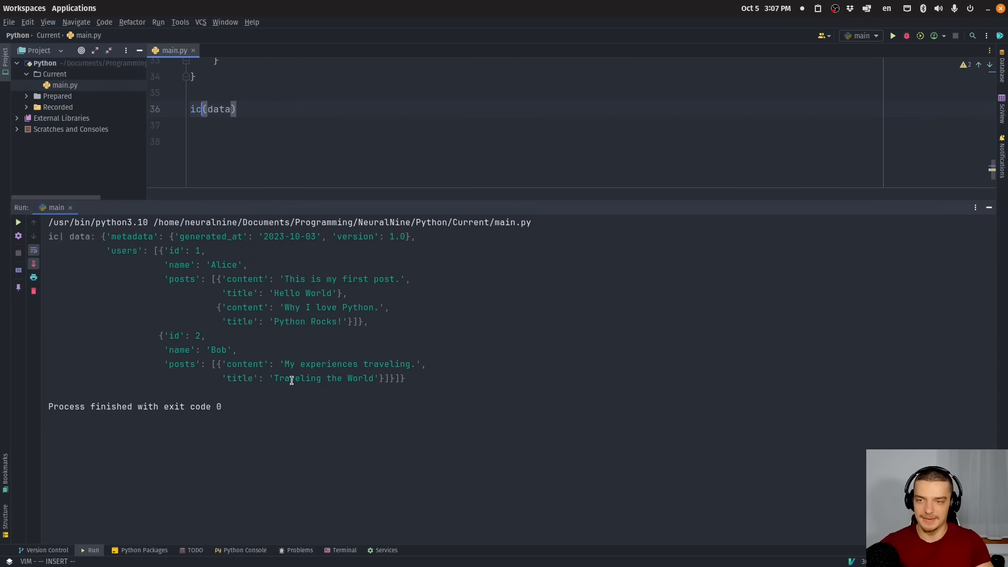
{"action": "mouse_move", "coordinate": [241, 268]}
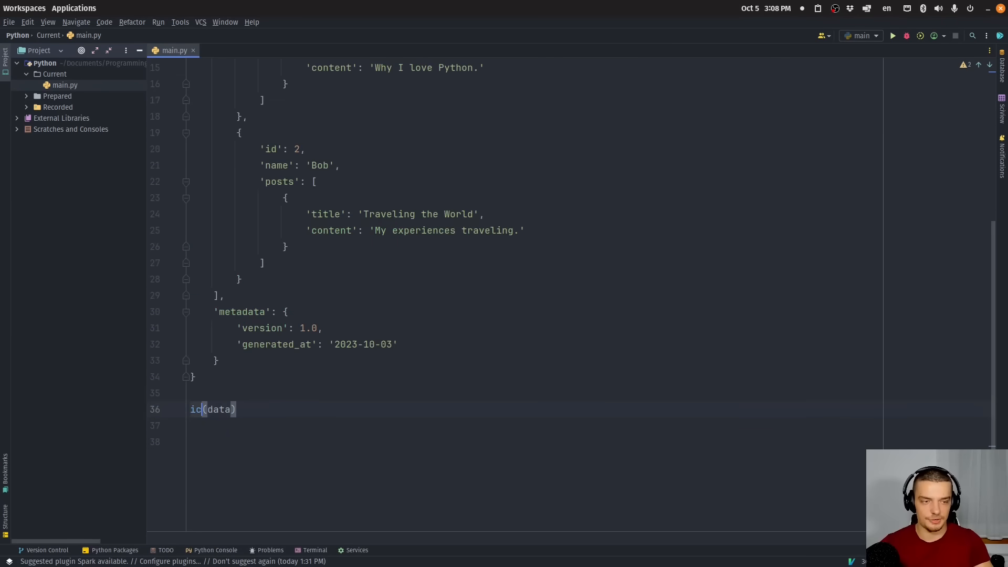
{"action": "mouse_move", "coordinate": [394, 393]}
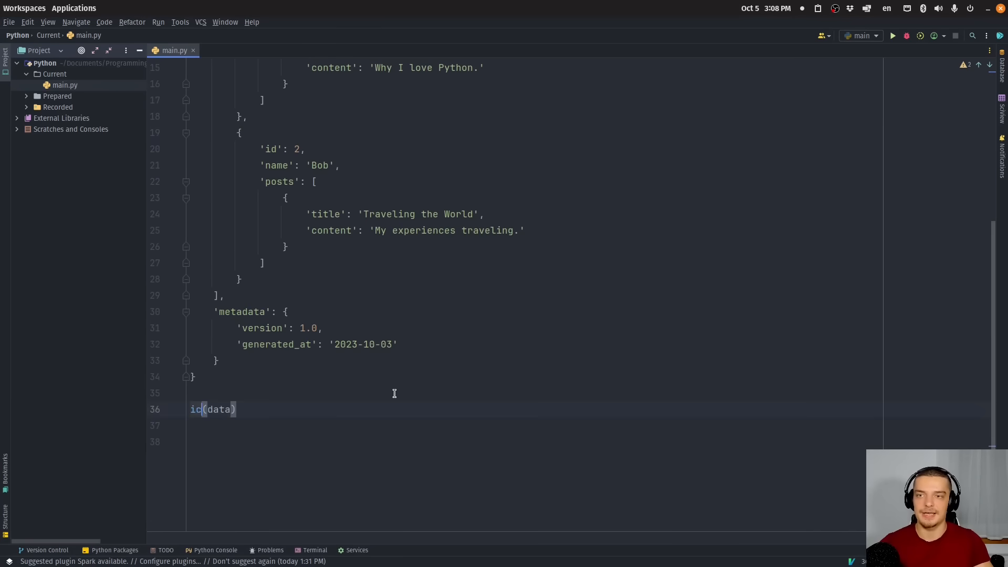
{"action": "mouse_move", "coordinate": [352, 423]}
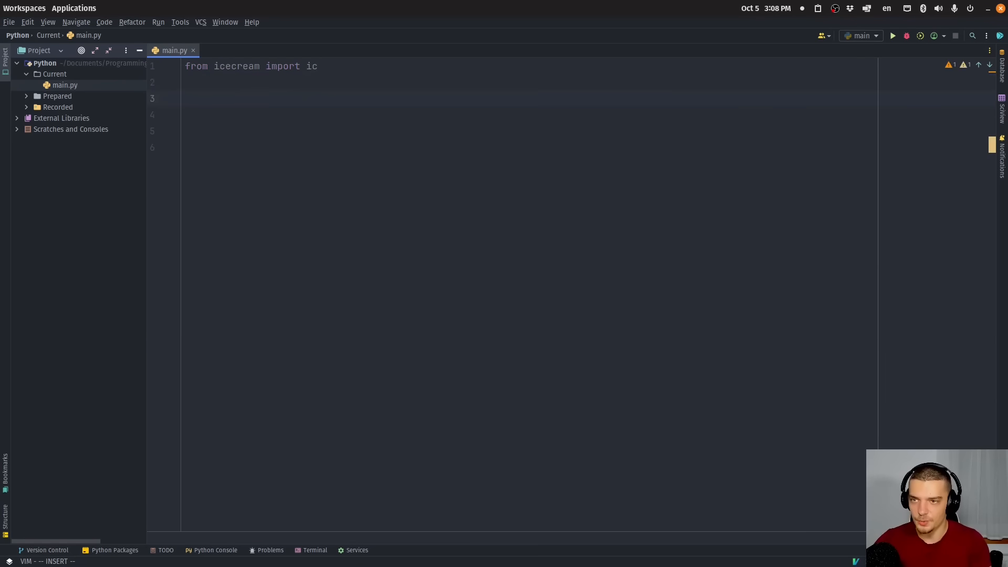
- Define myfunction(value) returning True if value % 2 == 0, else False
{"action": "type", "text": "def myfunction"}
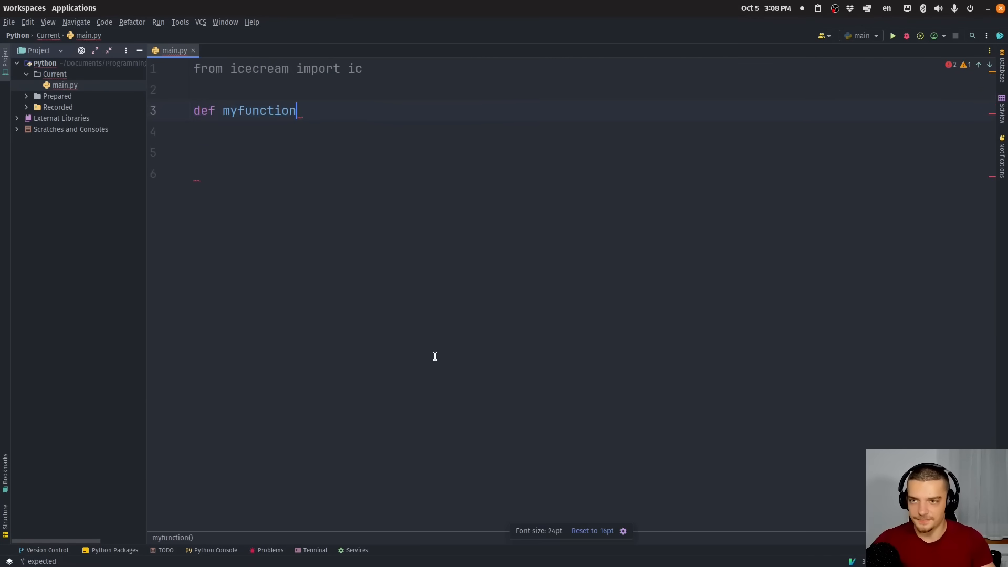
{"action": "type", "text": "()"}
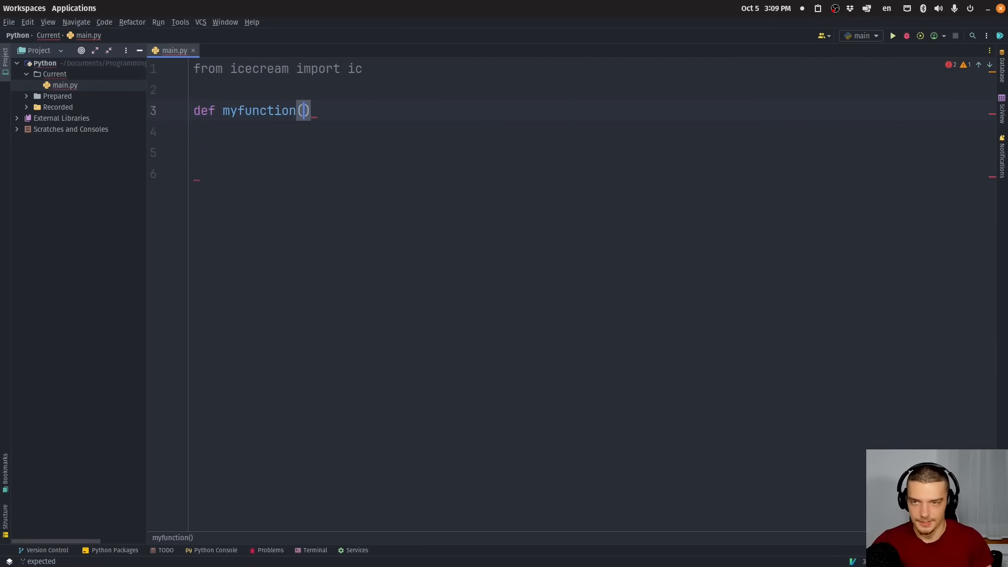
{"action": "type", "text": "value):"}
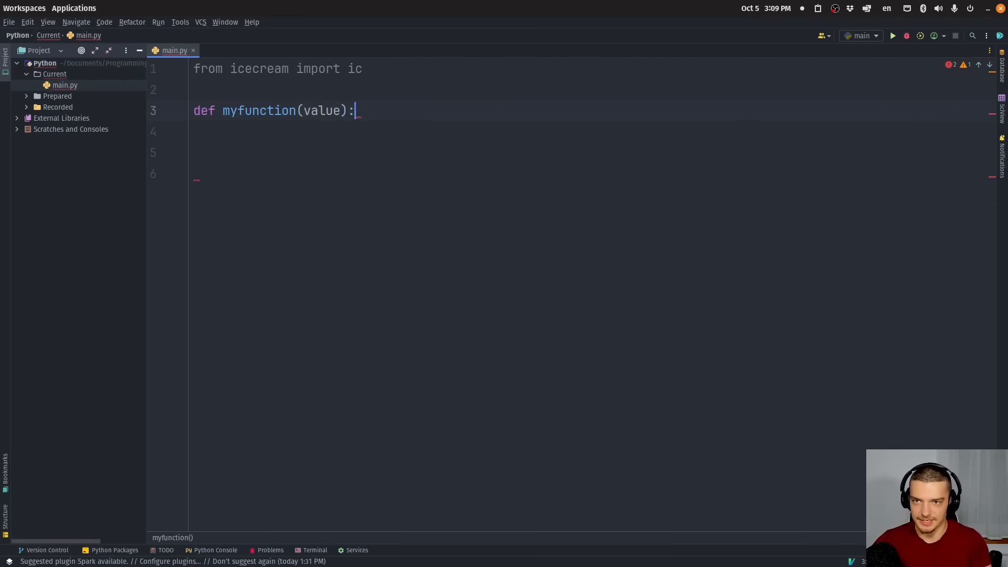
{"action": "type", "text": "if value"}
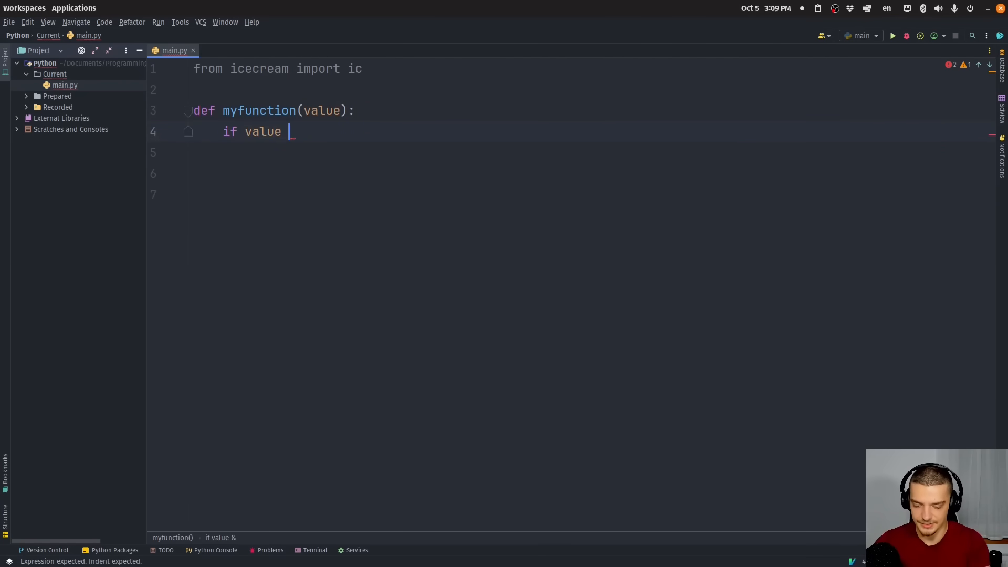
{"action": "type", "text": "% 2 == 0"}
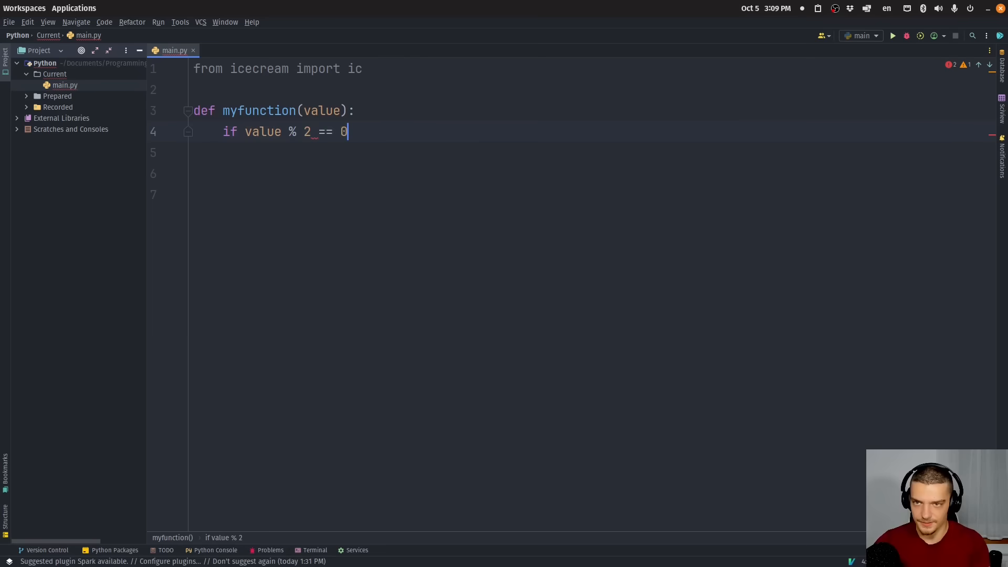
{"action": "type", "text": ":"}
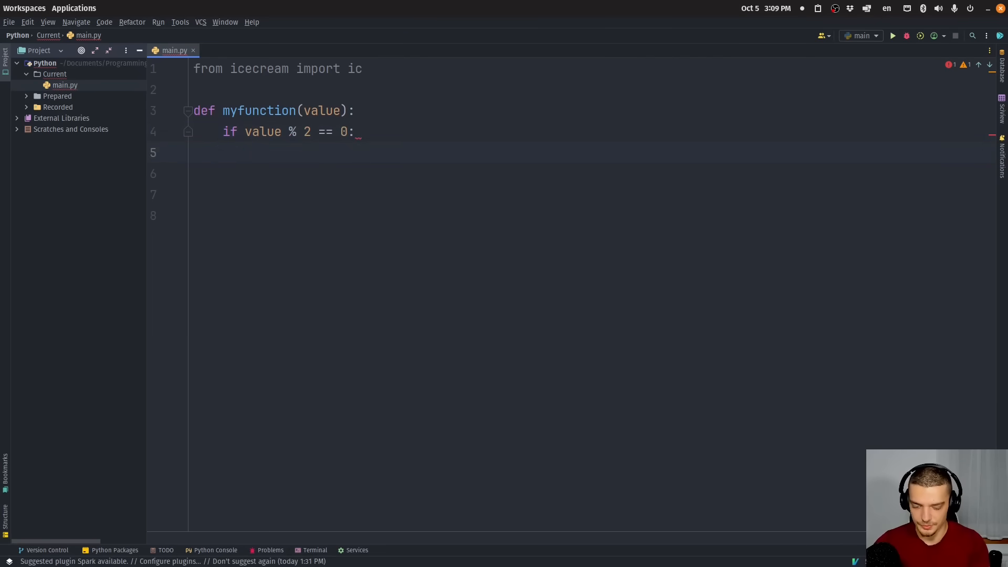
{"action": "type", "text": "return True"}
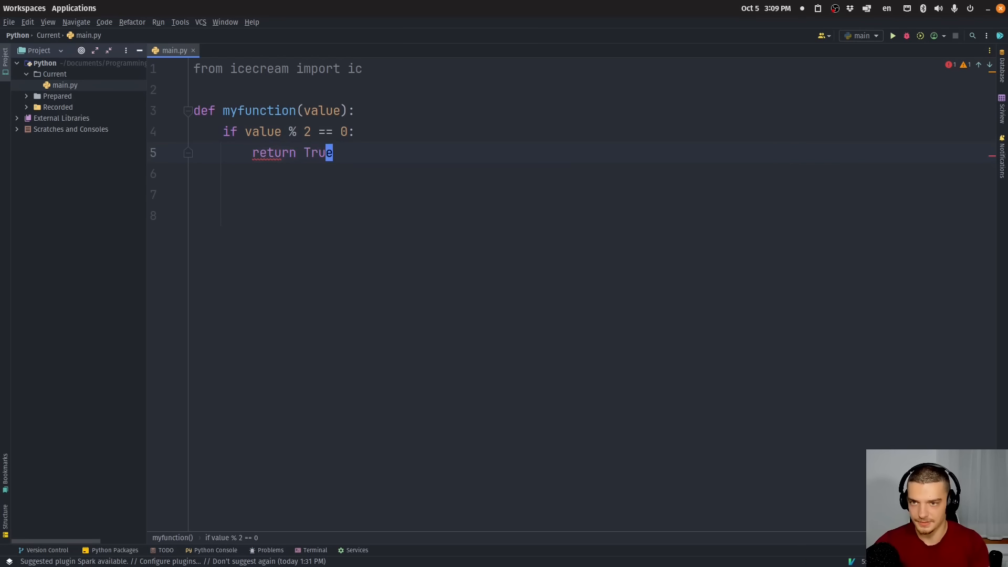
{"action": "type", "text": "else:"}
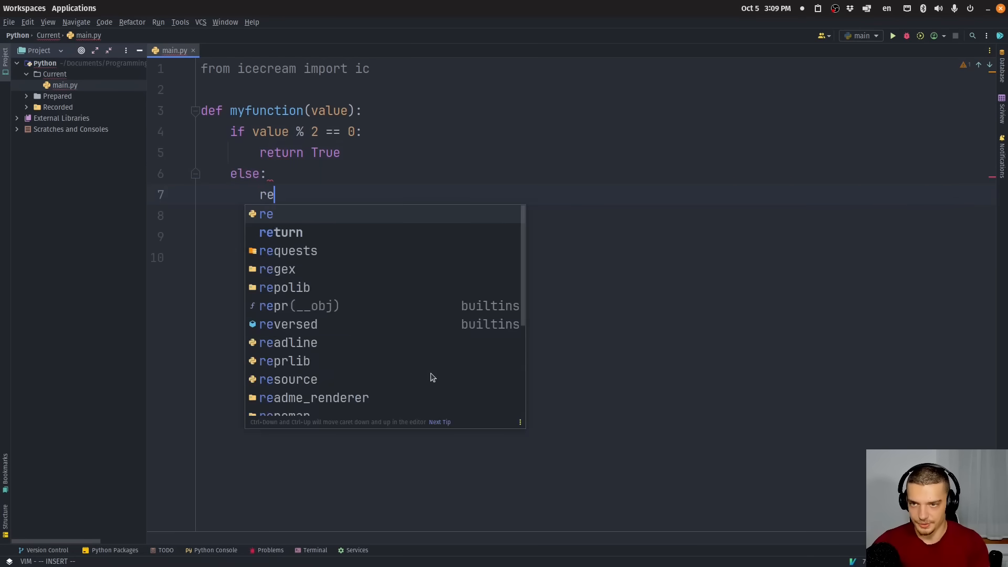
{"action": "type", "text": "turn False"}
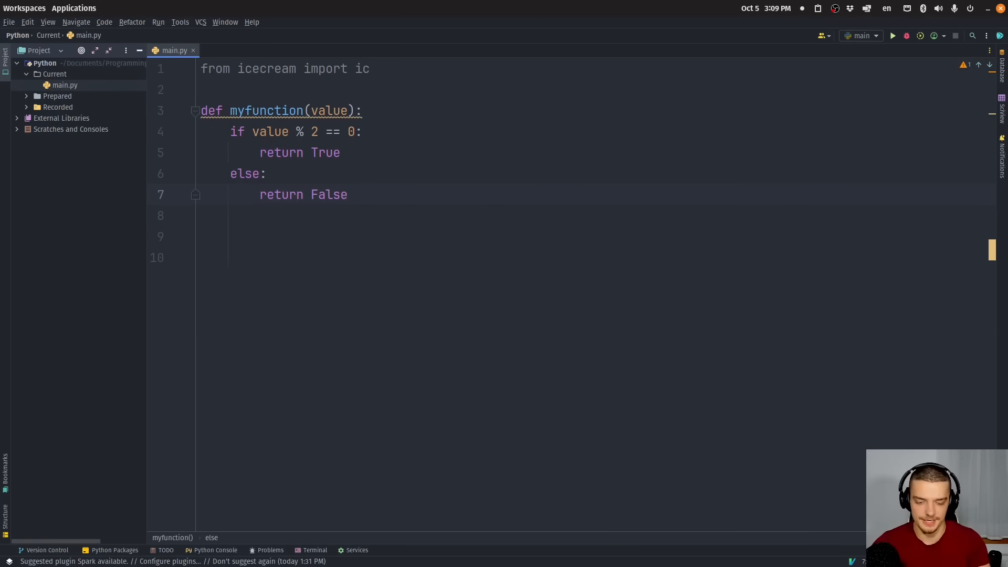
- Add print(myfunction(10)) and insert an ic() call before return True
{"action": "type", "text": "p"}
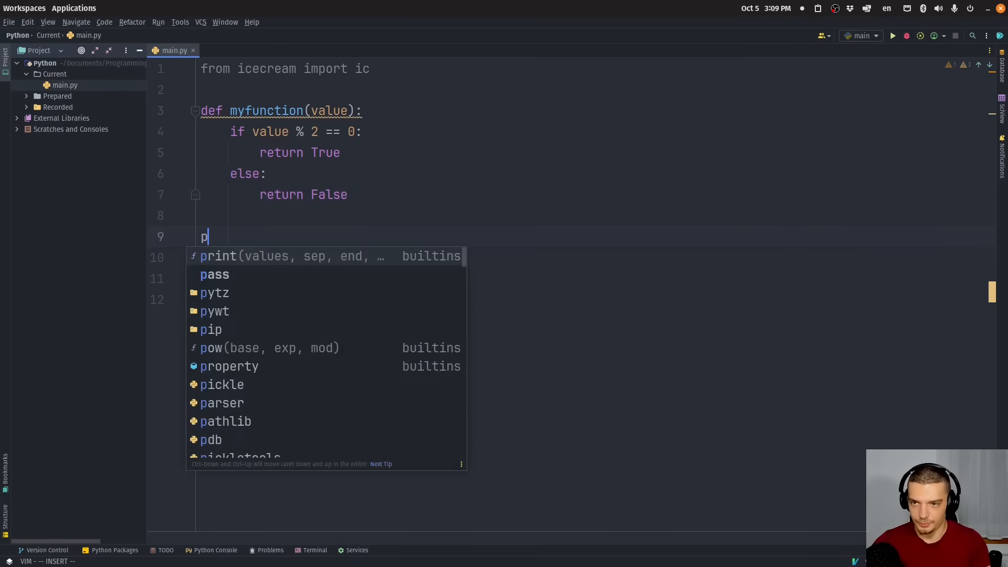
{"action": "type", "text": "rint(myfunction(10))"}
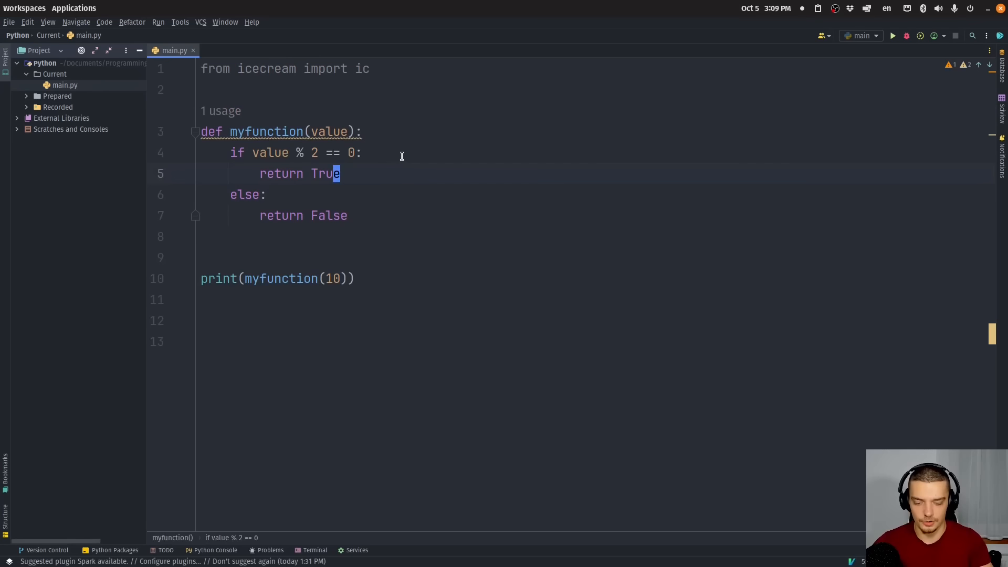
{"action": "type", "text": "ic()"}
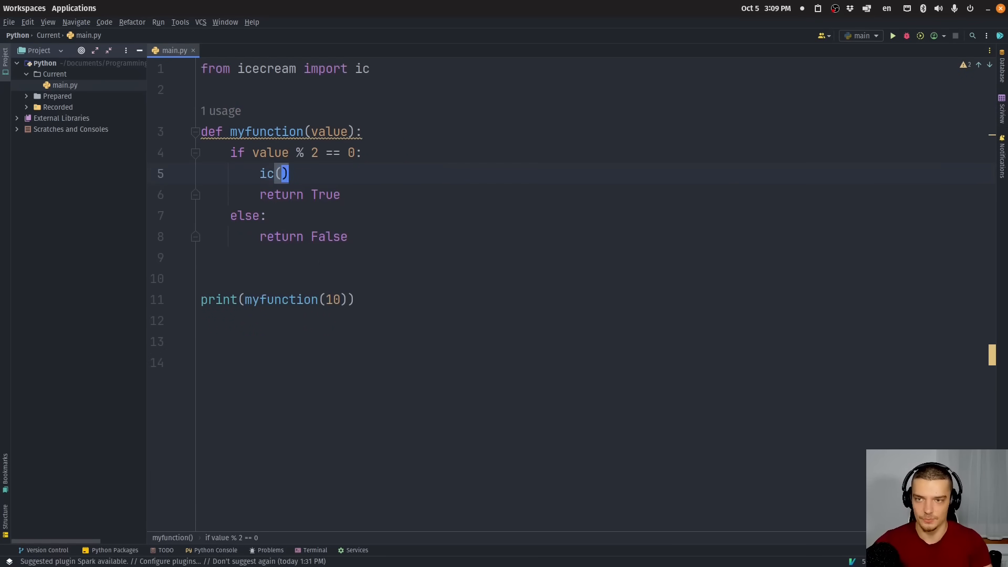
- Run the script with myfunction and print(myfunction(10)) in place
{"action": "left_click", "coordinate": [893, 35]}
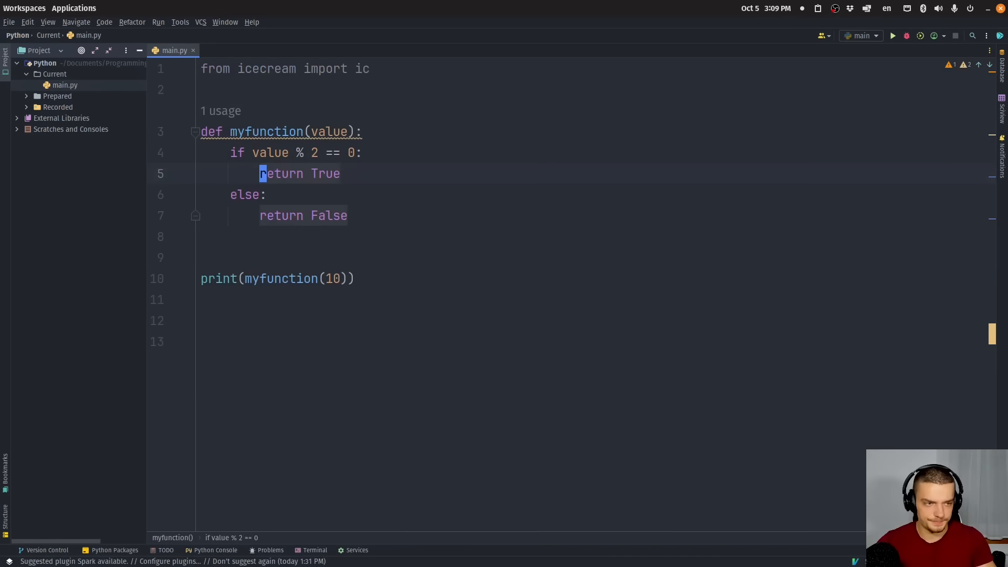
{"action": "mouse_move", "coordinate": [584, 199]}
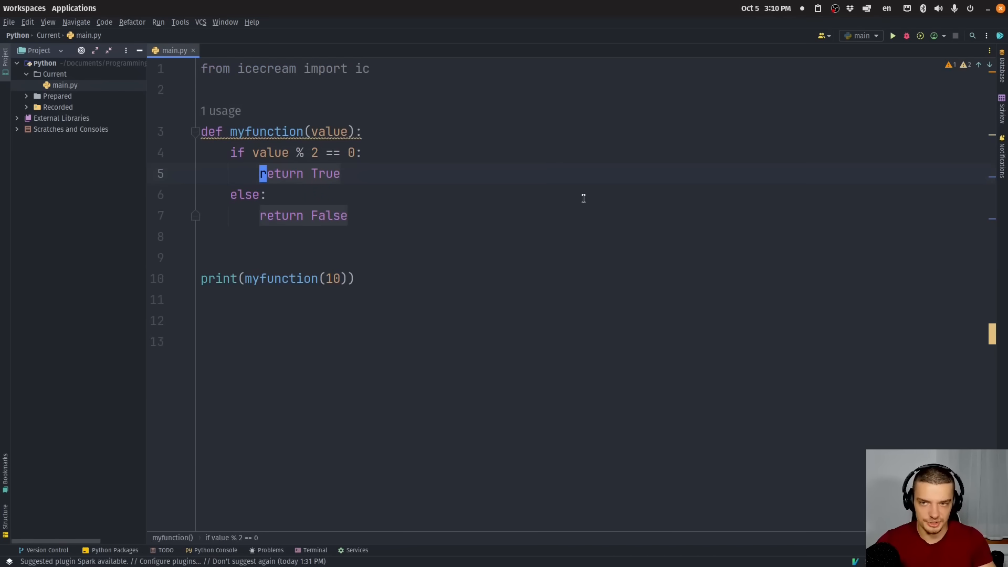
{"action": "mouse_move", "coordinate": [343, 149]}
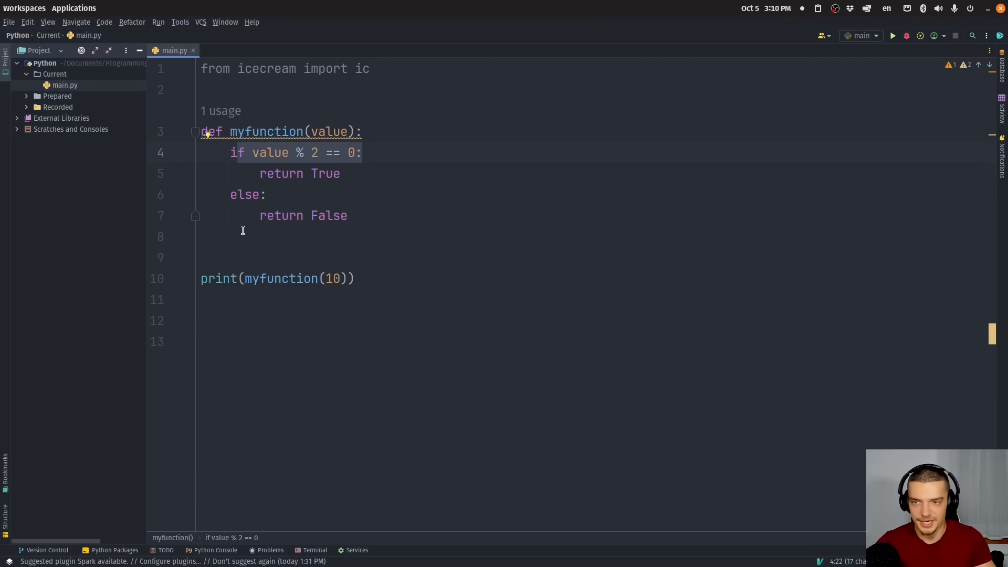
{"action": "mouse_move", "coordinate": [405, 304]}
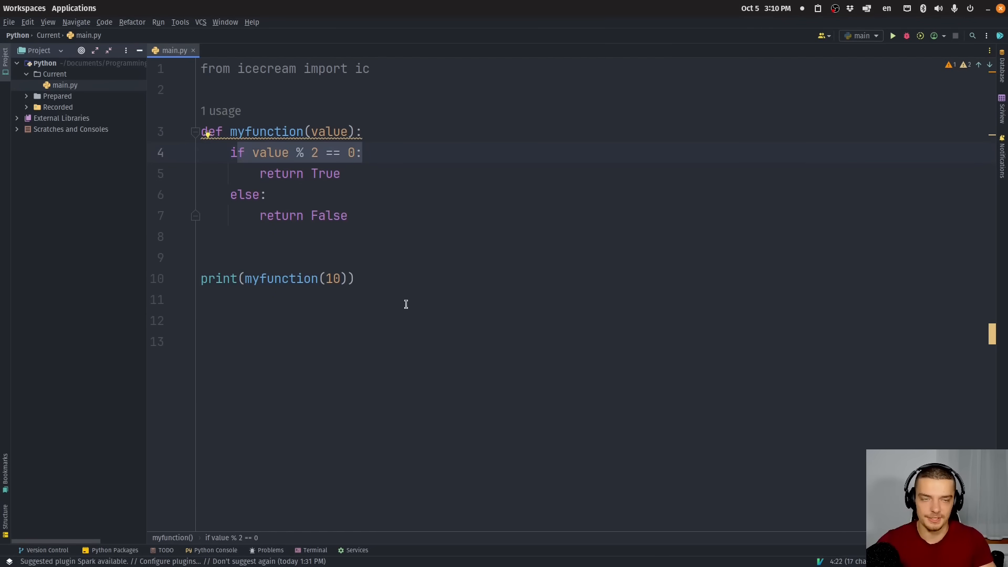
{"action": "mouse_move", "coordinate": [391, 277]}
{"action": "type", "text": "ic("}
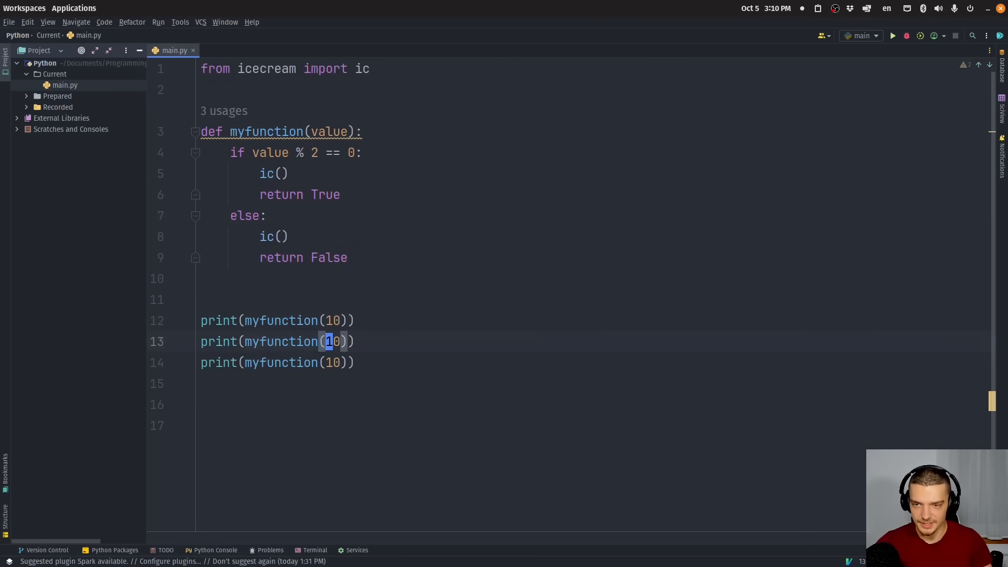
- Add calls for 11 and 12, insert ic.disable() before repeated calls, and run
{"action": "type", "text": "11"}
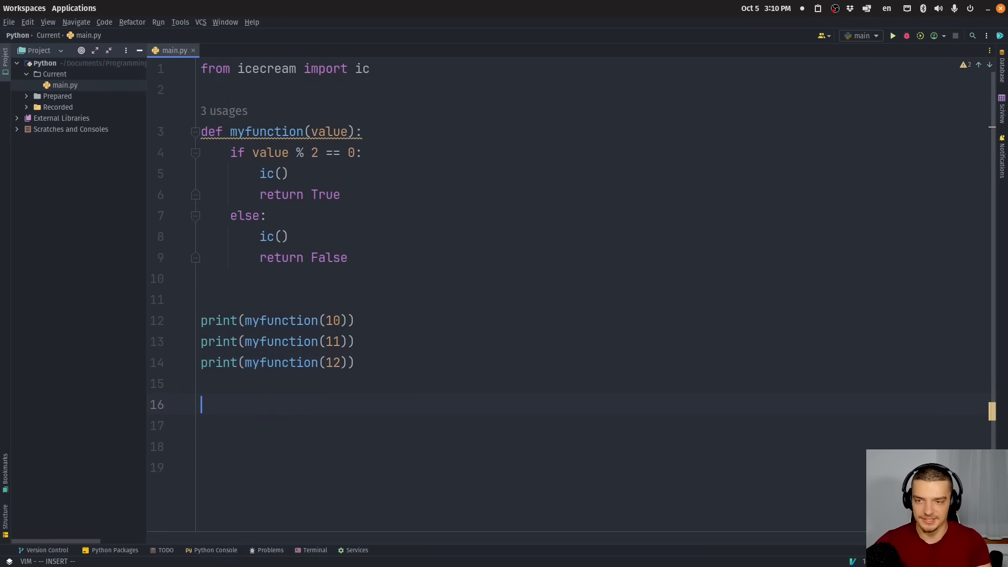
{"action": "type", "text": "ic.disable()"}
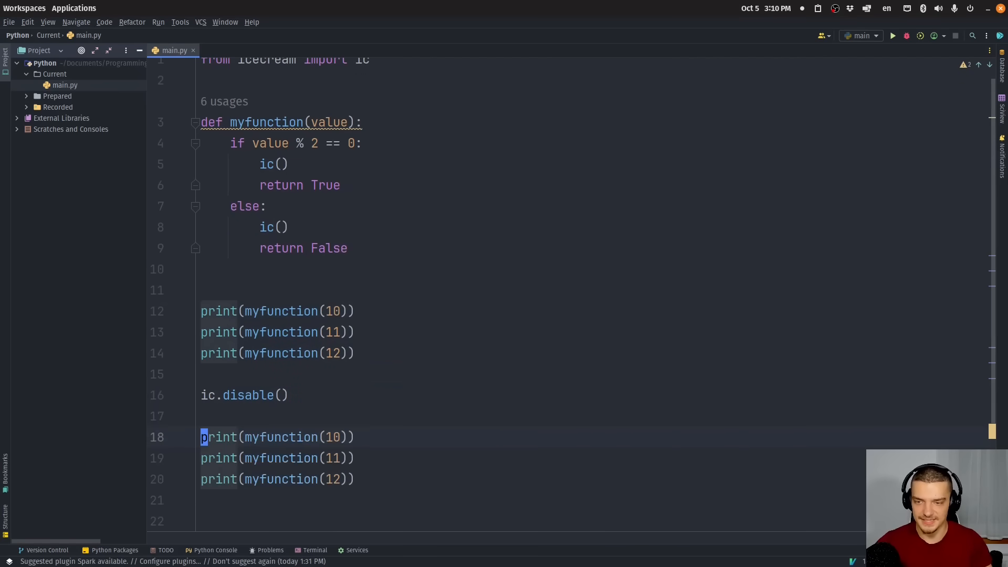
{"action": "left_click", "coordinate": [893, 36]}
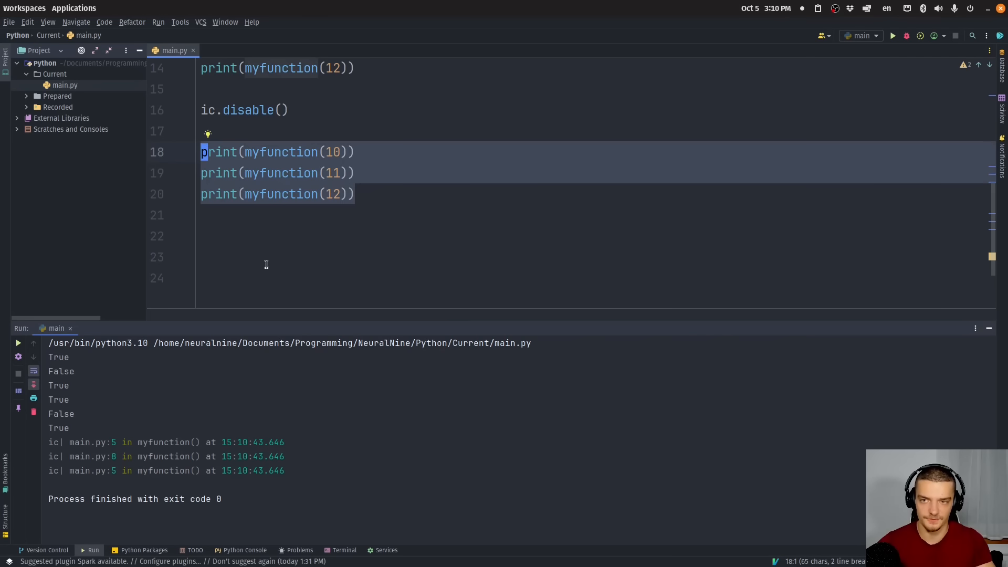
{"action": "left_click", "coordinate": [424, 186]}
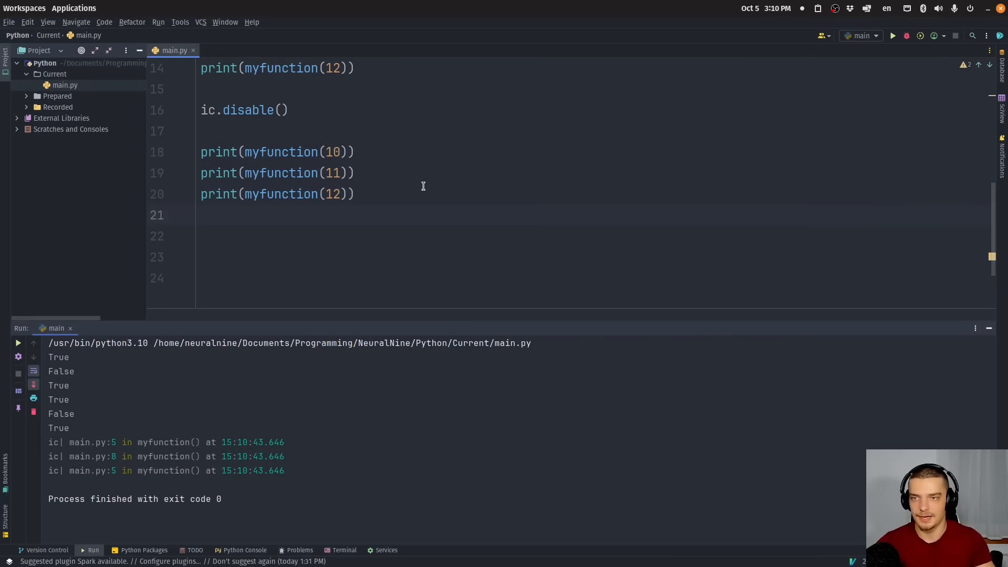
- Start typing ic.enable() and return to the ic.disable() line
{"action": "type", "text": "ic.enable("}
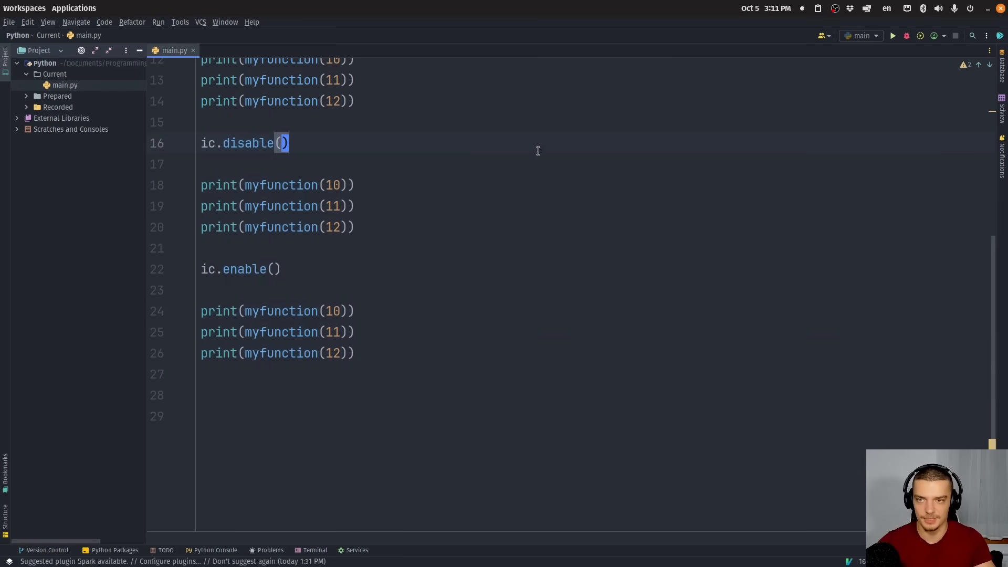
{"action": "left_click", "coordinate": [386, 353]}
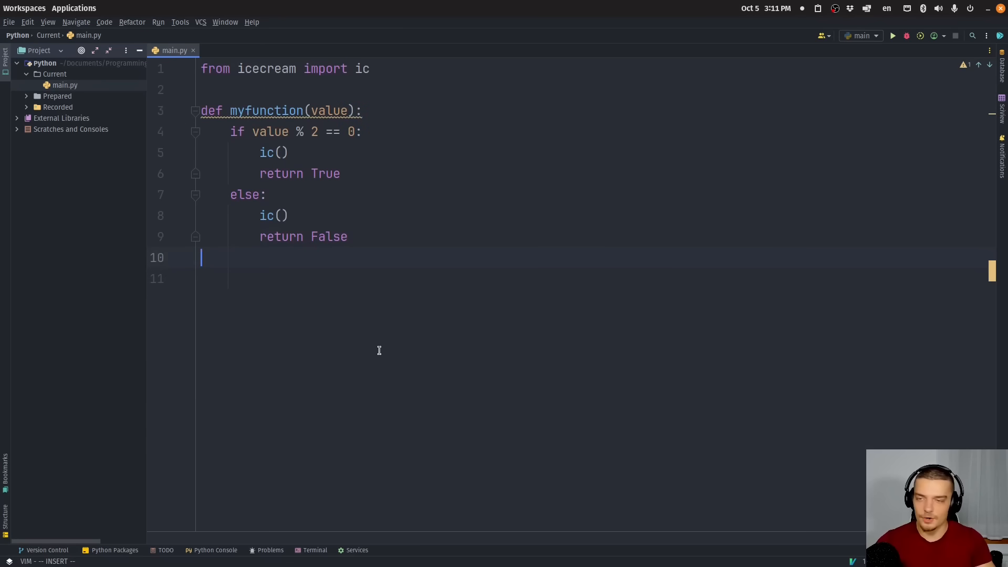
{"action": "mouse_move", "coordinate": [416, 287]}
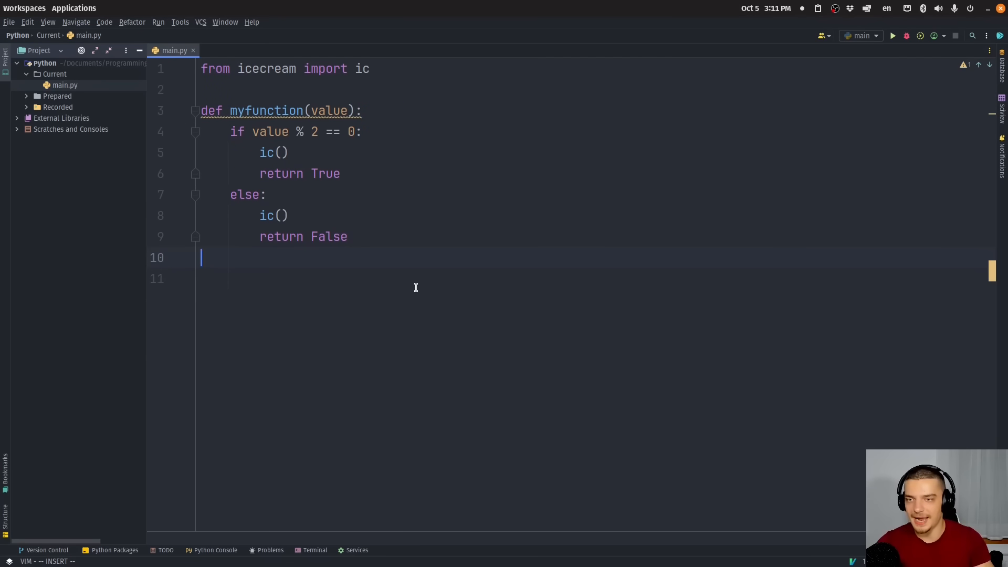
{"action": "mouse_move", "coordinate": [401, 268]}
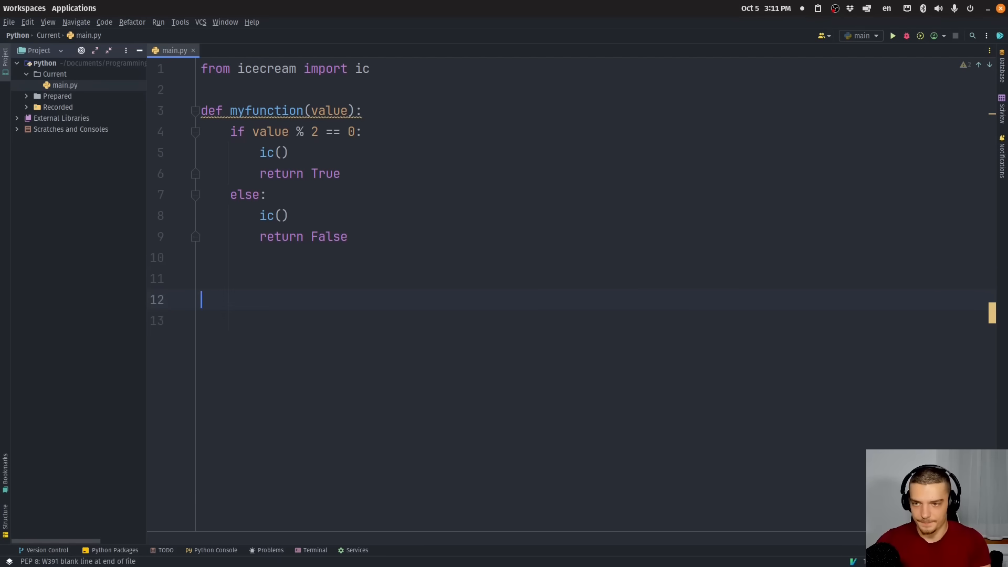
- Write output_to_file(text) appending text plus '\n' to debug_log.txt via with open
{"action": "type", "text": "def"}
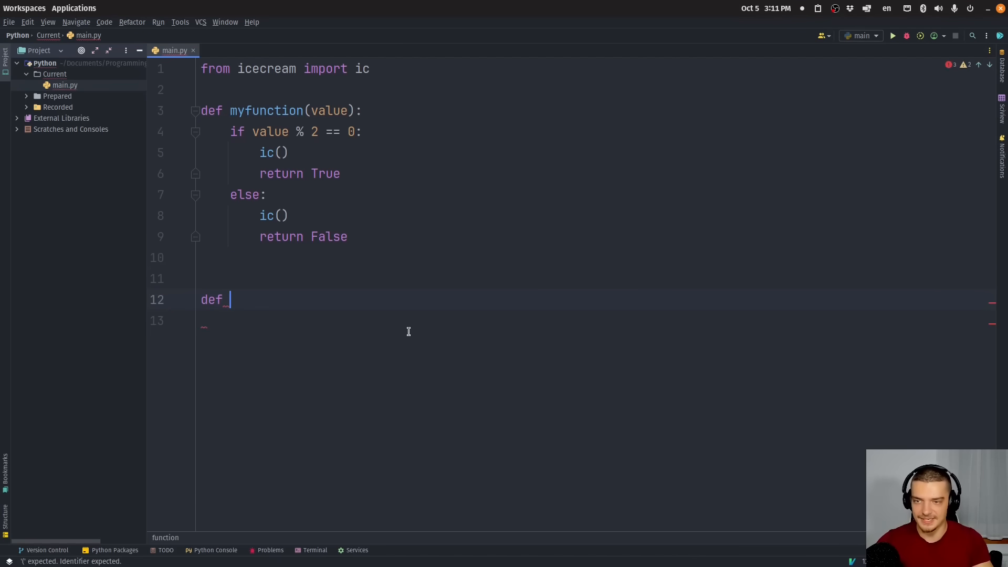
{"action": "type", "text": "output_t"}
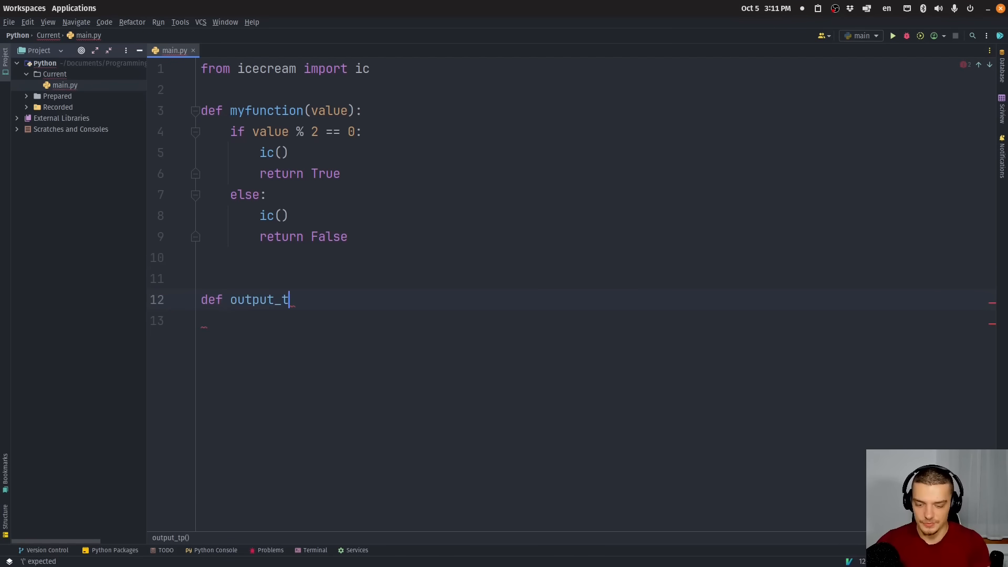
{"action": "type", "text": "o_file(text)"}
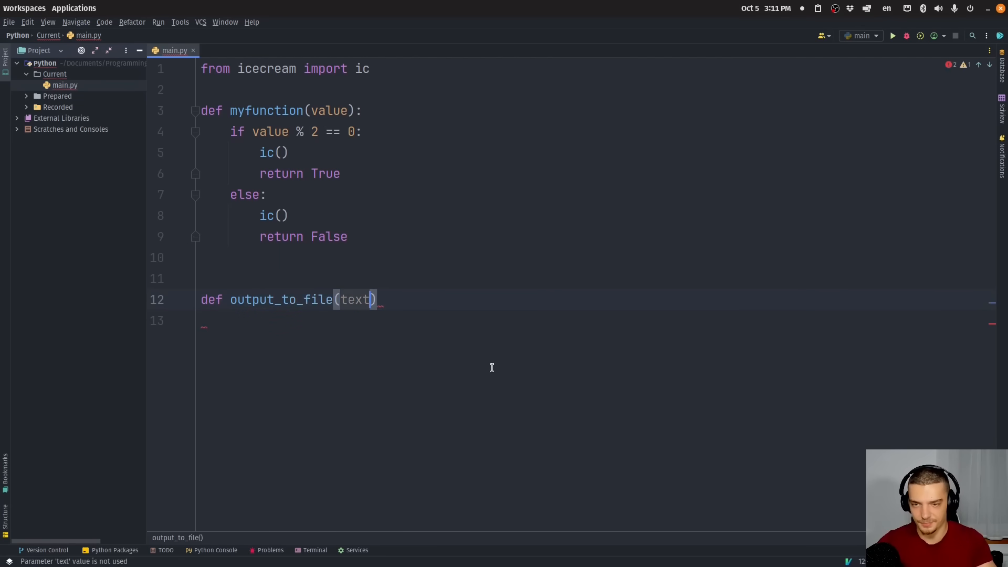
{"action": "type", "text": ":"}
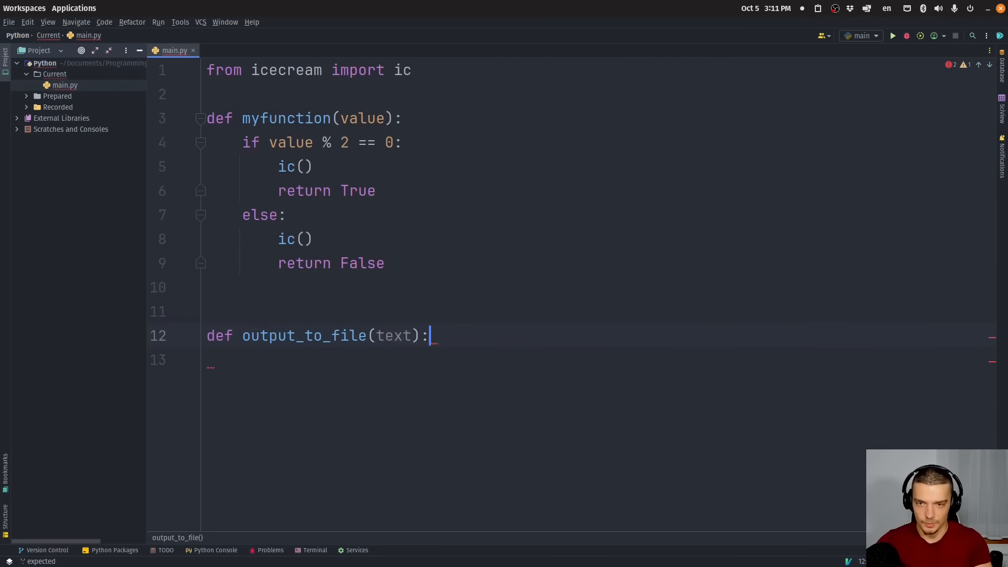
{"action": "type", "text": "with open('debug_log.txt"}
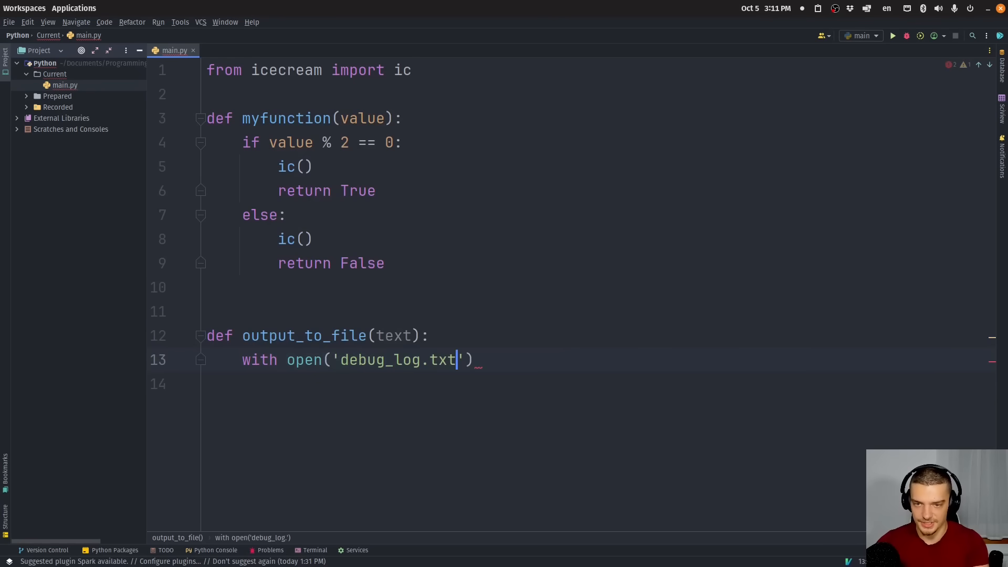
{"action": "type", "text": ", 'w') as"}
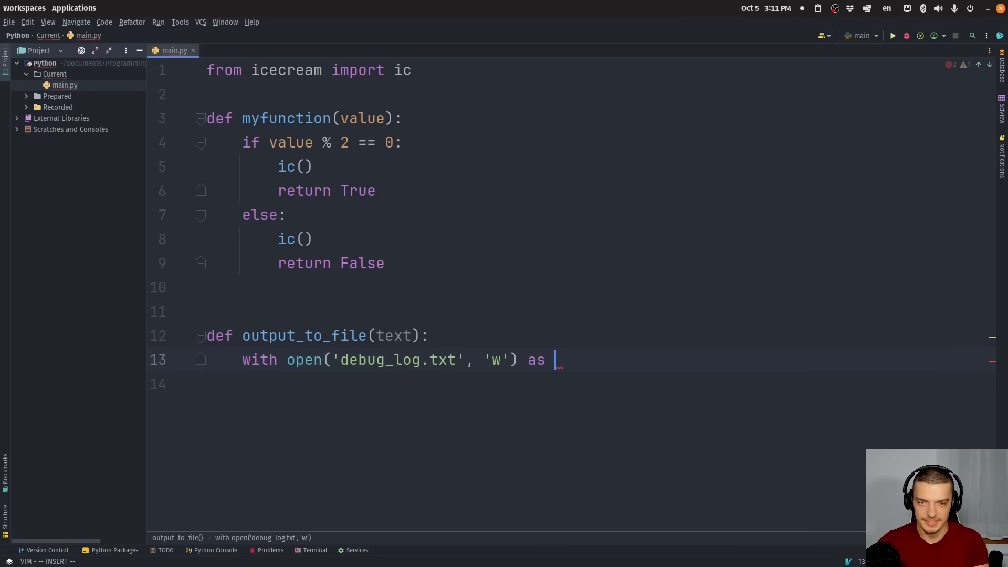
{"action": "type", "text": "f:"}
{"action": "left_click", "coordinate": [596, 384]}
{"action": "type", "text": "f.write("}
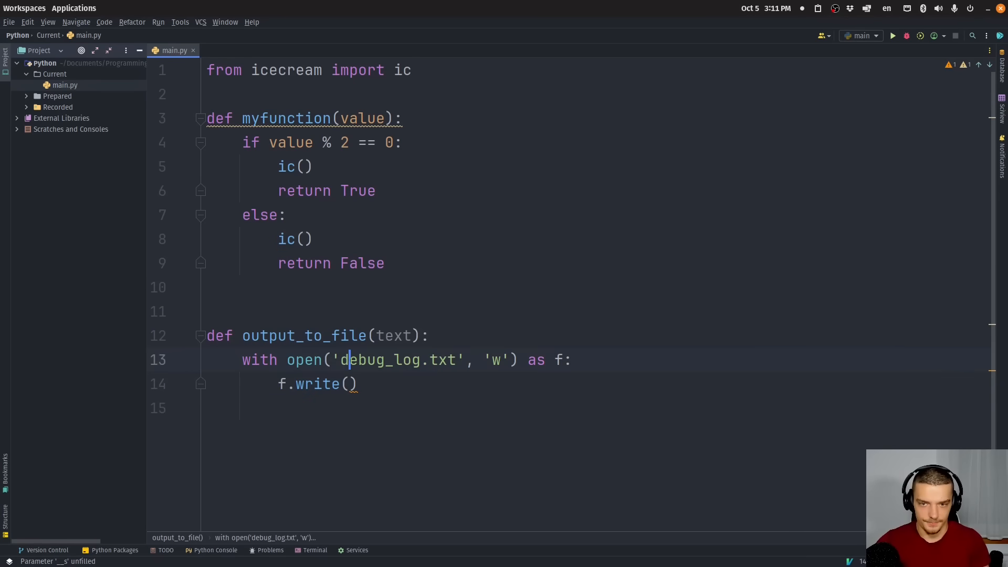
{"action": "type", "text": "a"}
{"action": "left_click", "coordinate": [319, 384]}
{"action": "type", "text": "'"}
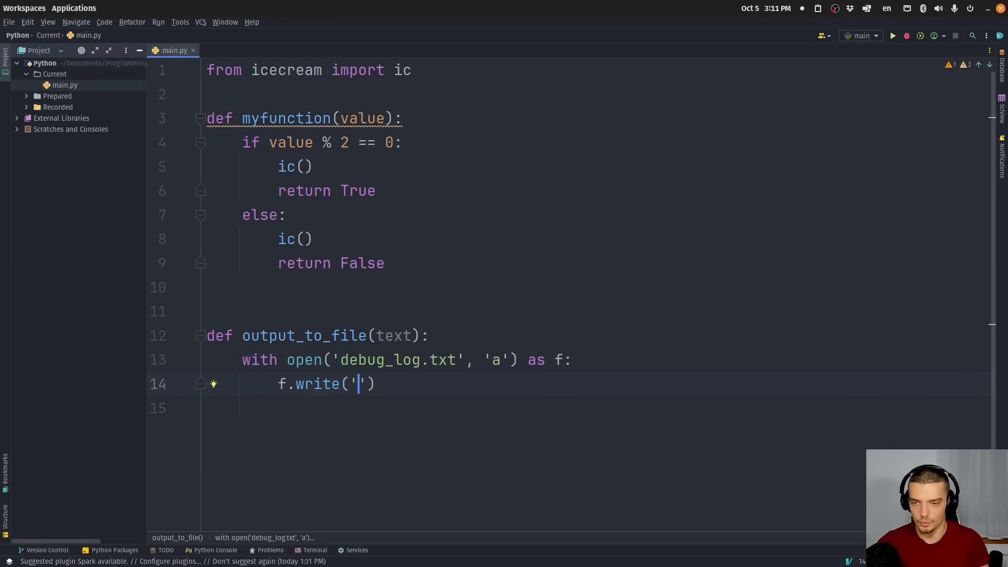
{"action": "type", "text": "text,"}
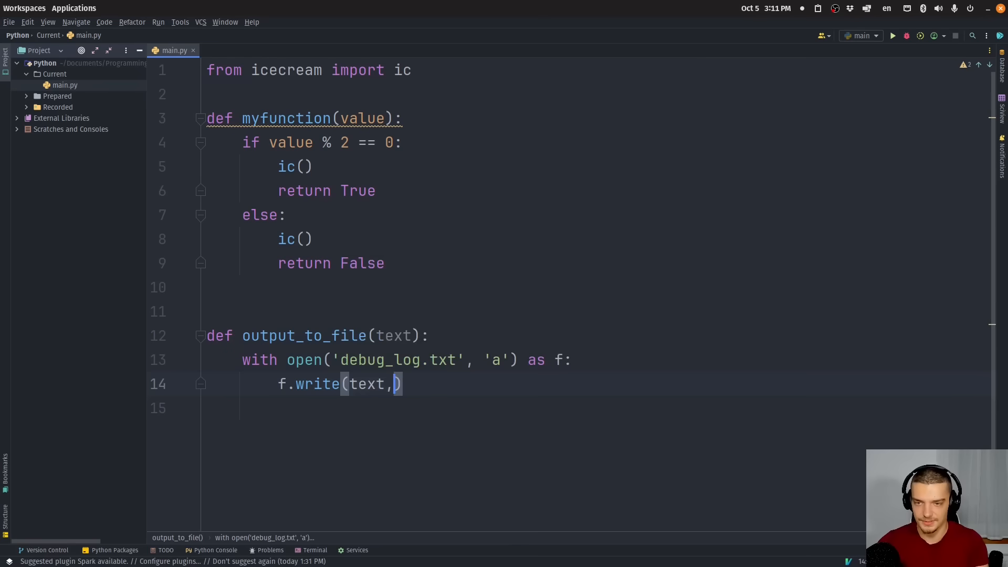
{"action": "type", "text": "+ ''"}
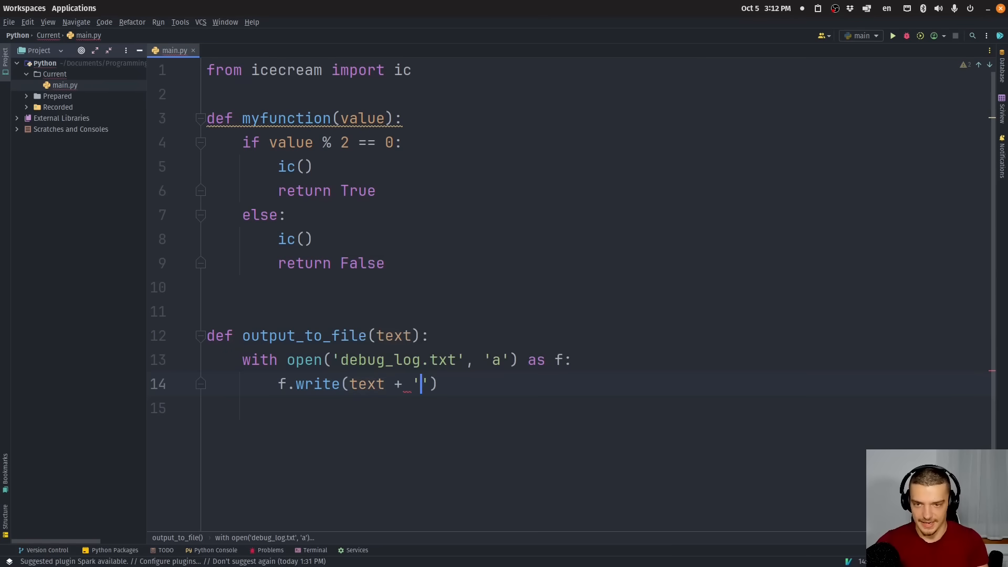
{"action": "type", "text": "\\n"}
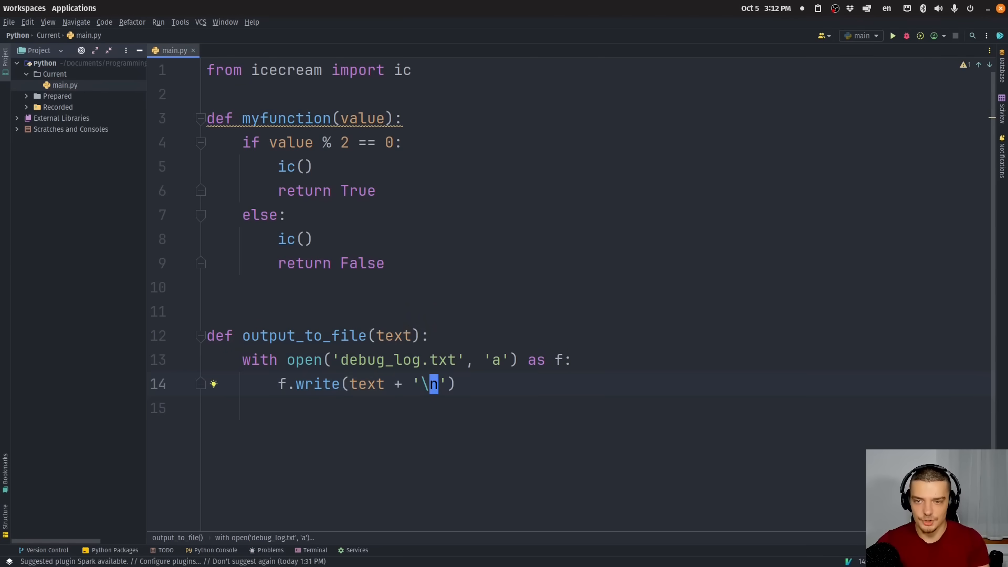
{"action": "mouse_move", "coordinate": [373, 175]}
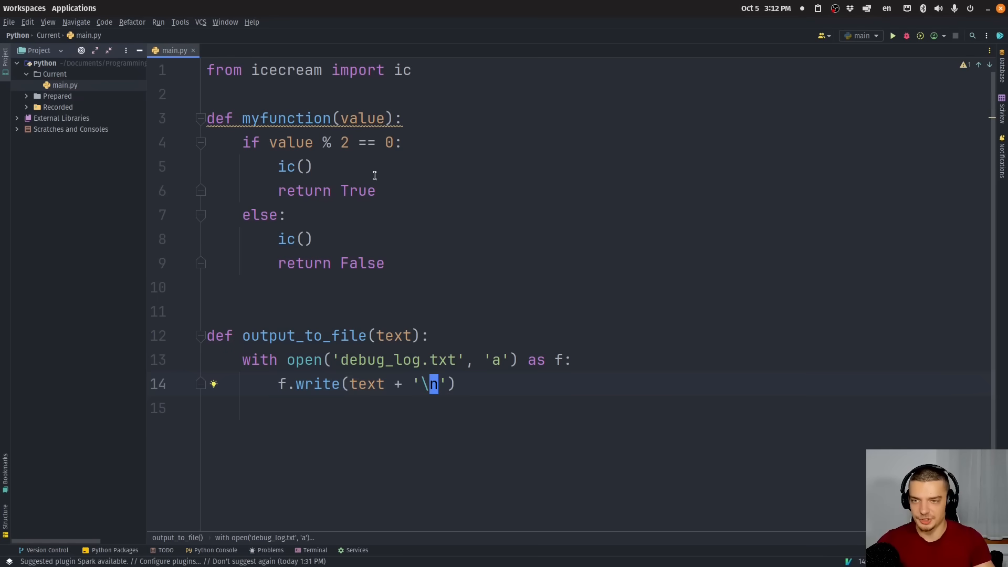
{"action": "mouse_move", "coordinate": [413, 274]}
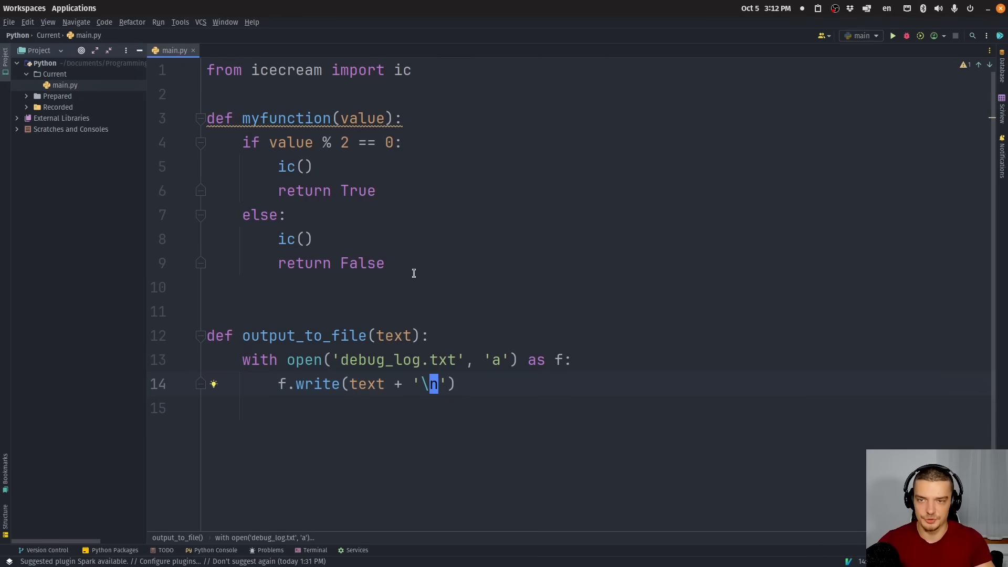
{"action": "mouse_move", "coordinate": [232, 359]}
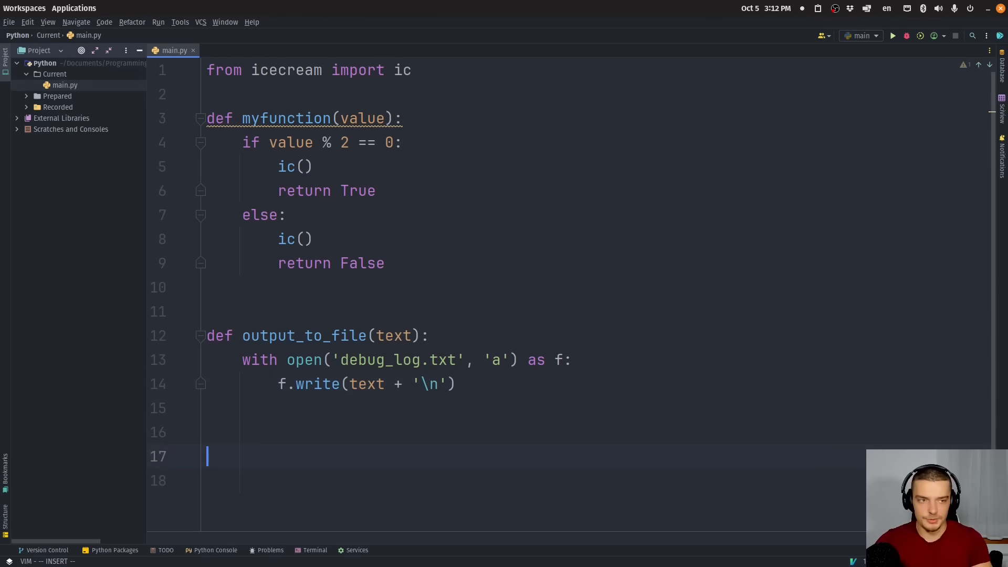
- Call ic.configureOutput(prefix='Debug| ', outputFunction=output_to_file, includeContext=True)
{"action": "type", "text": "ic.configureOutput(prefix='"}
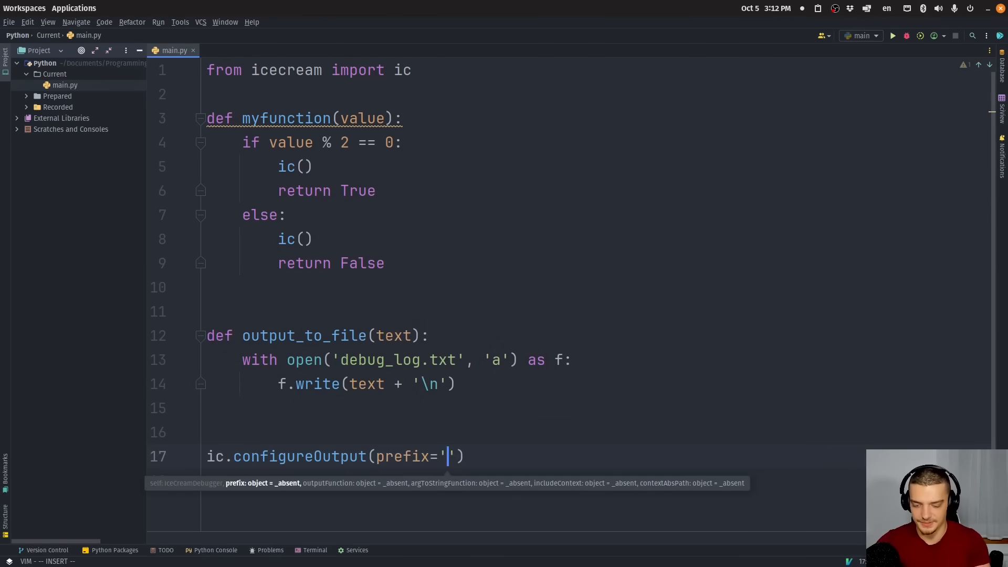
{"action": "type", "text": "Debug|"}
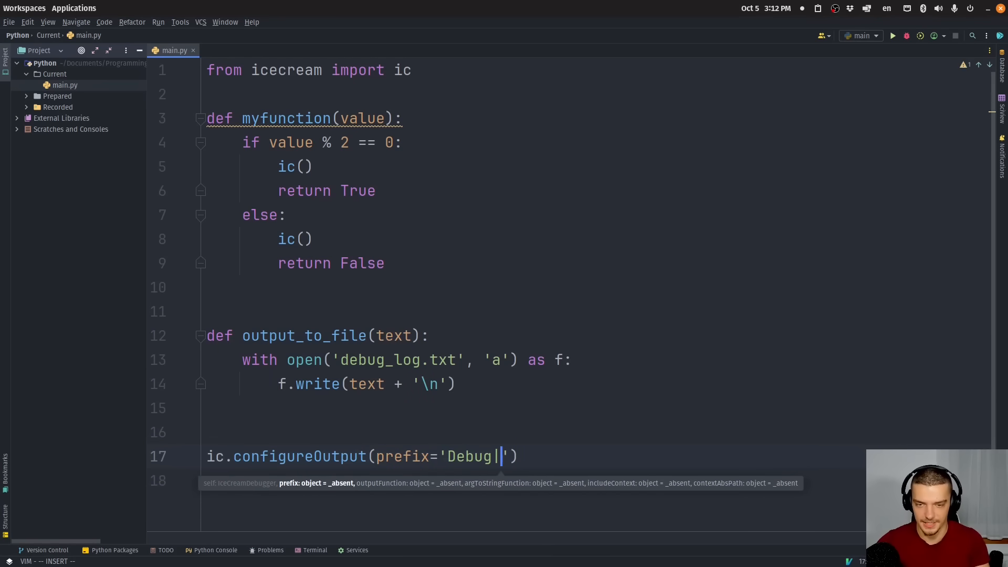
{"action": "type", "text": ","}
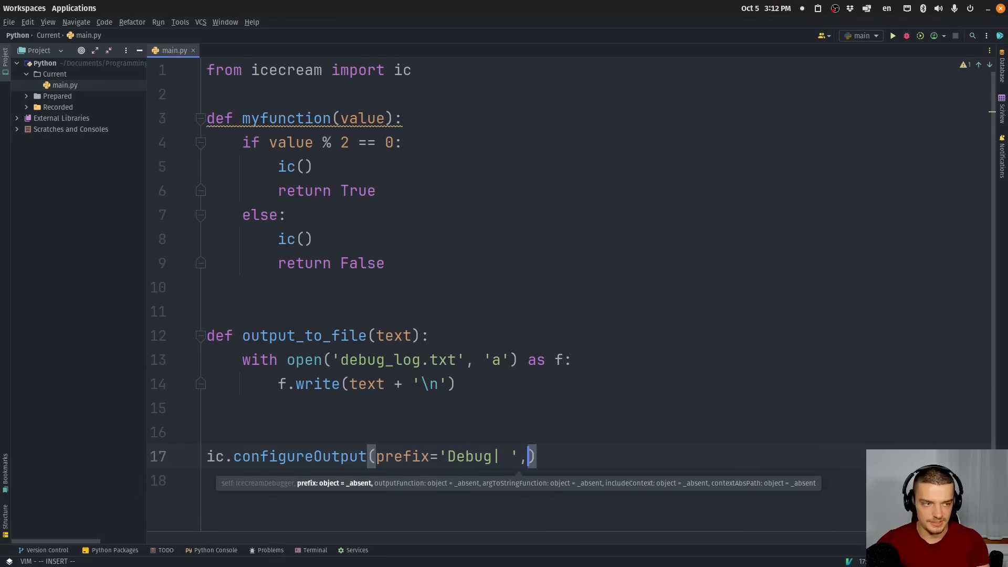
{"action": "type", "text": "outputFunction=output_to_file"}
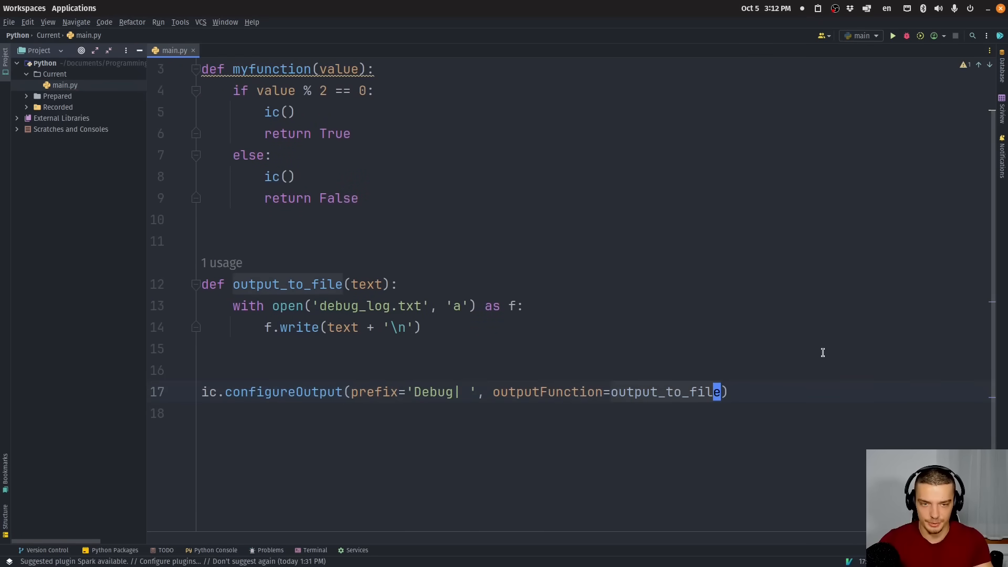
{"action": "mouse_move", "coordinate": [604, 363]}
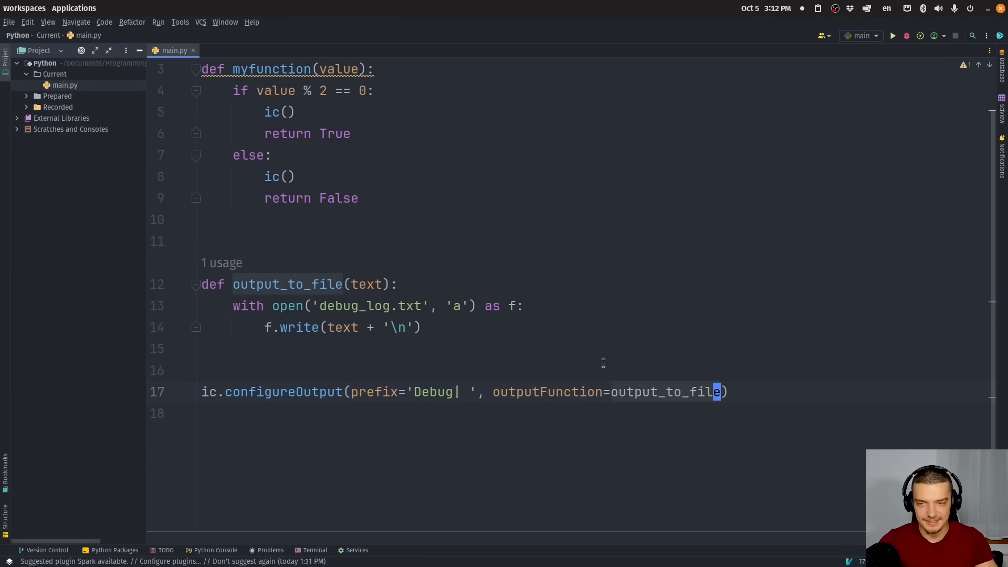
{"action": "mouse_move", "coordinate": [476, 168]}
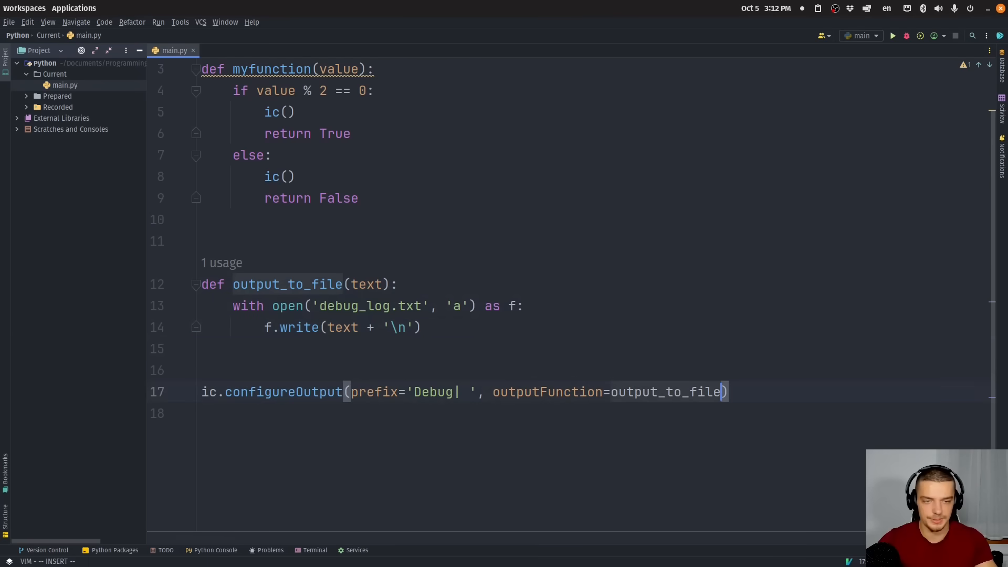
{"action": "type", "text": "includeContext=True)"}
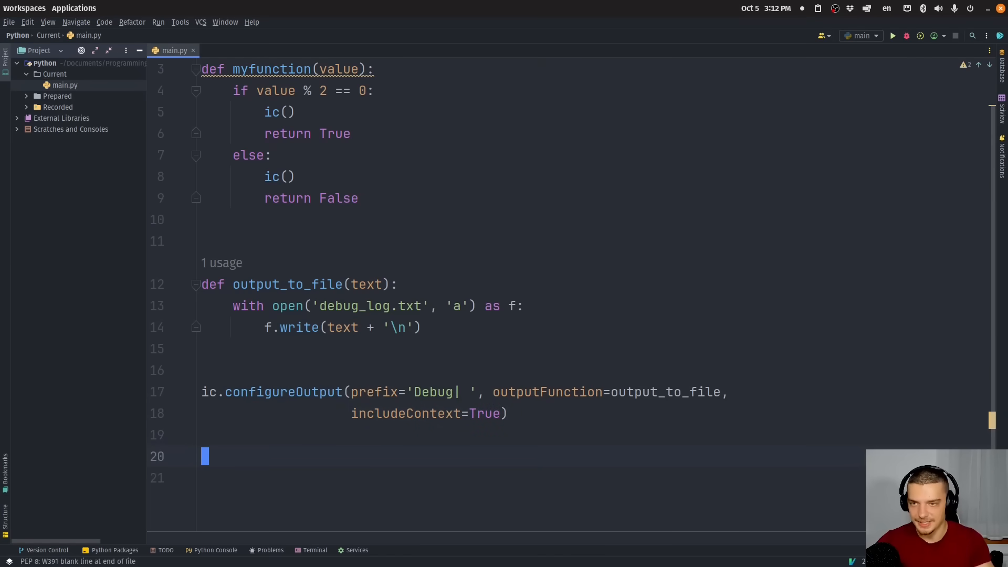
{"action": "key", "text": "i"}
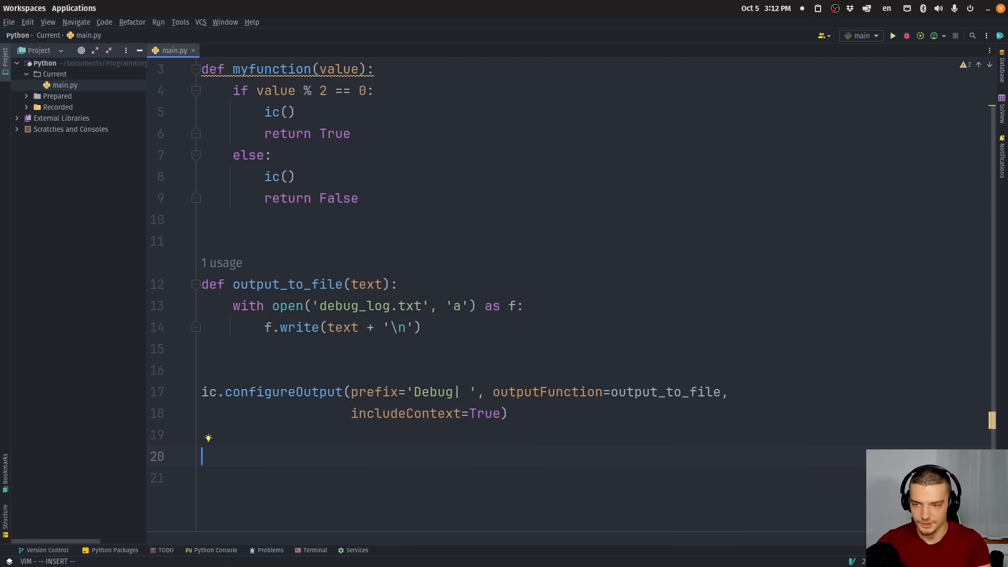
- Add def add(x, y) returning x + y, end with ic(add(10,2)), and run
{"action": "type", "text": "ic"}
{"action": "type", "text": "re"}
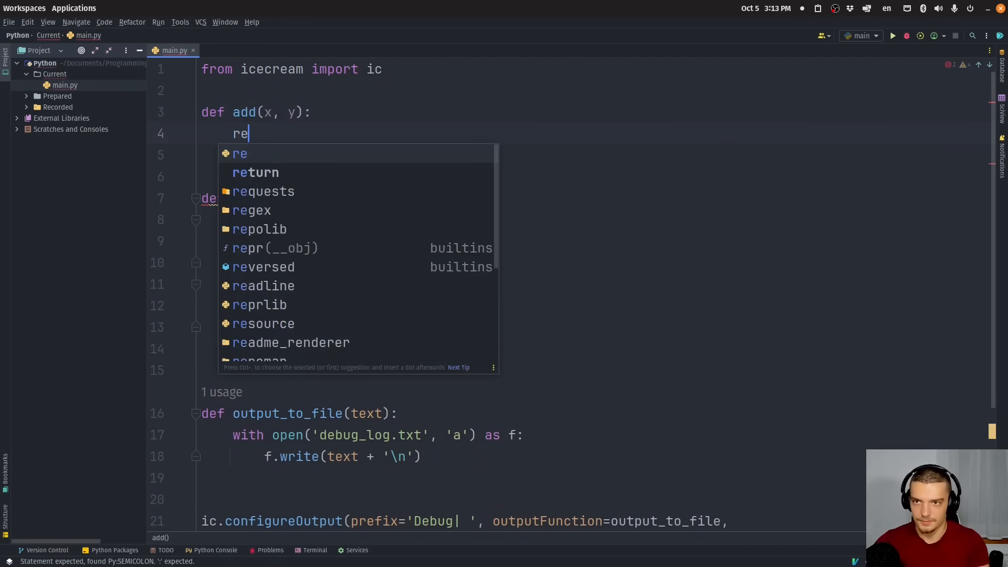
{"action": "type", "text": "turn x + y"}
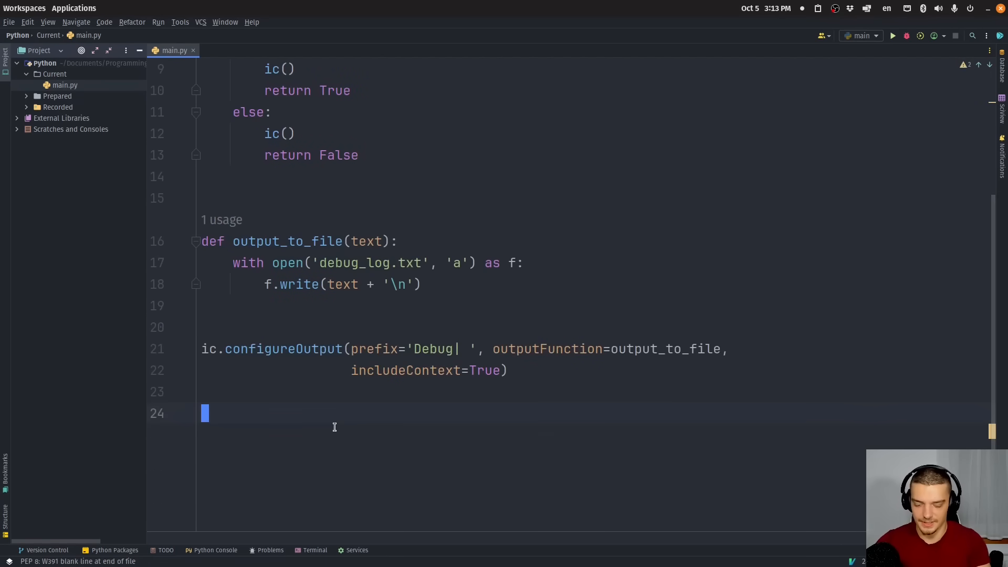
{"action": "type", "text": "ic("}
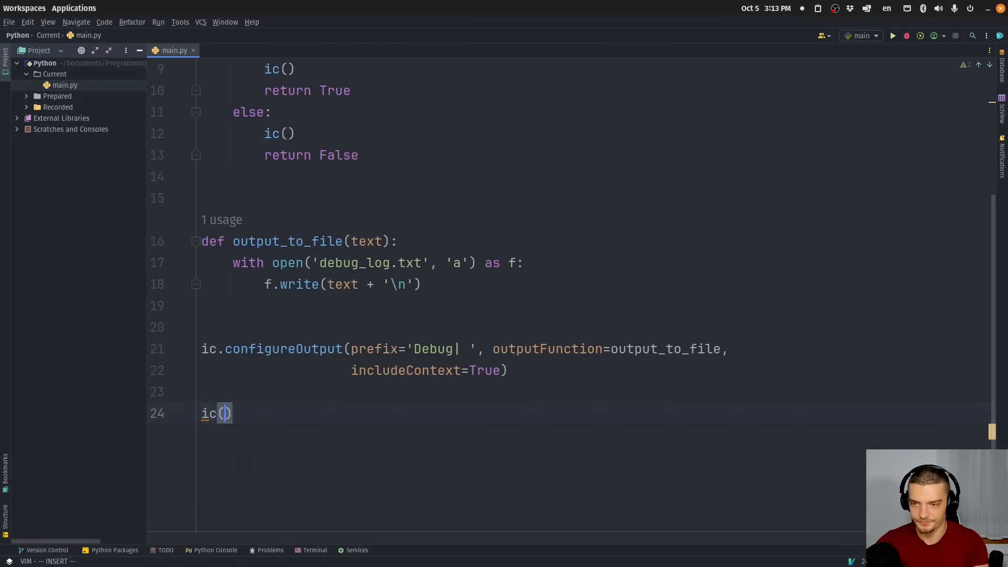
{"action": "type", "text": "add(10,2"}
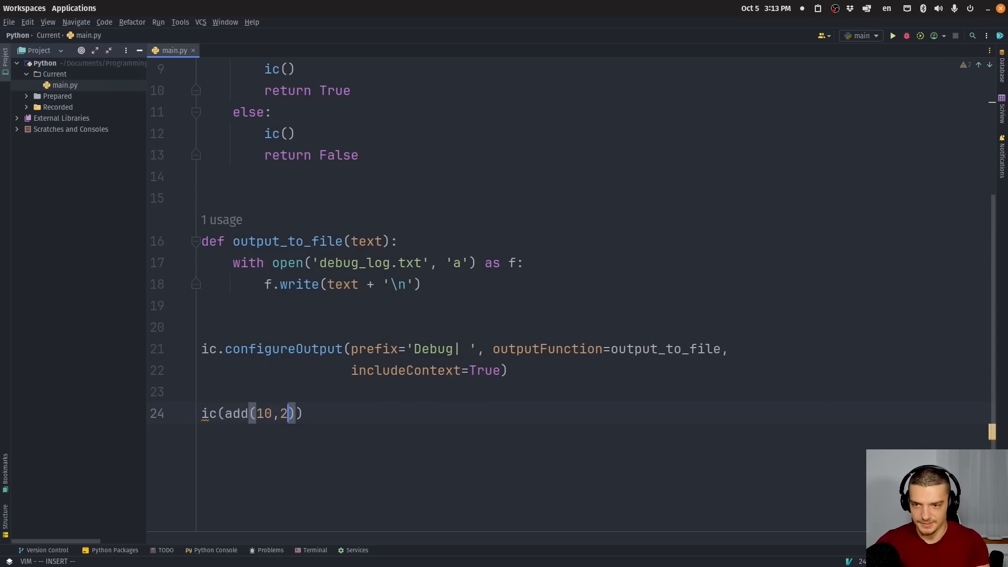
{"action": "left_click", "coordinate": [893, 35]}
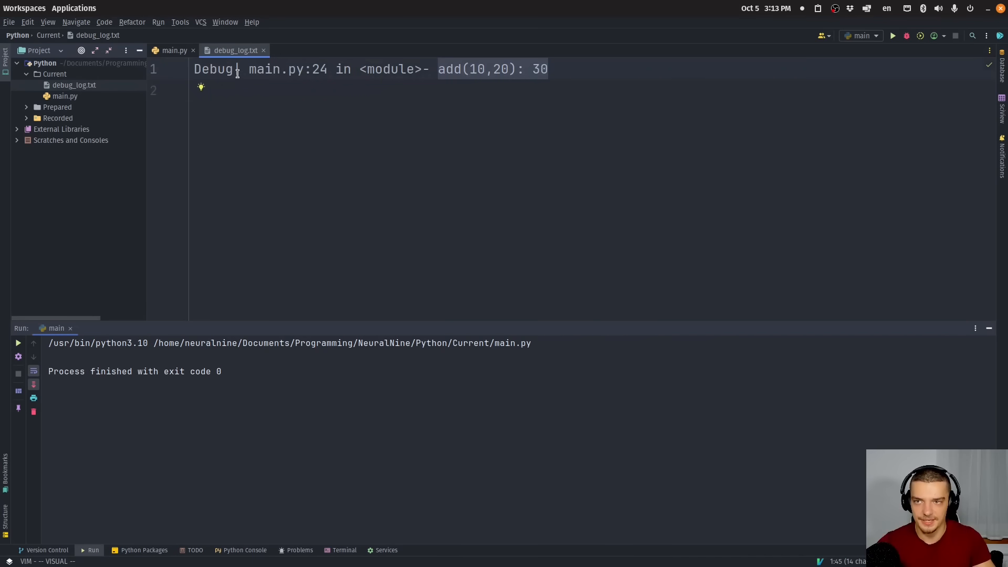
- Switch from debug_log.txt back to the main.py tab
{"action": "left_click", "coordinate": [174, 50]}
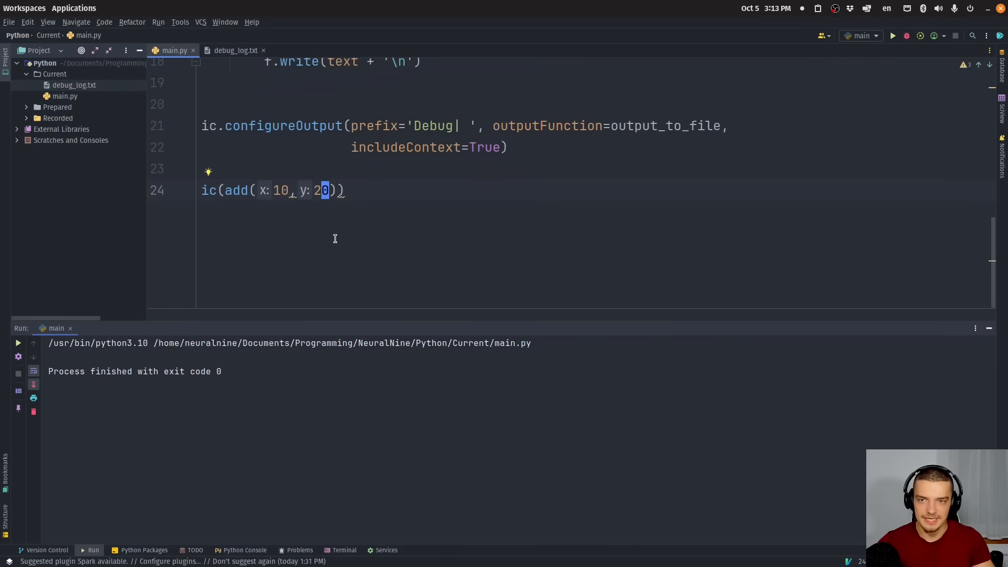